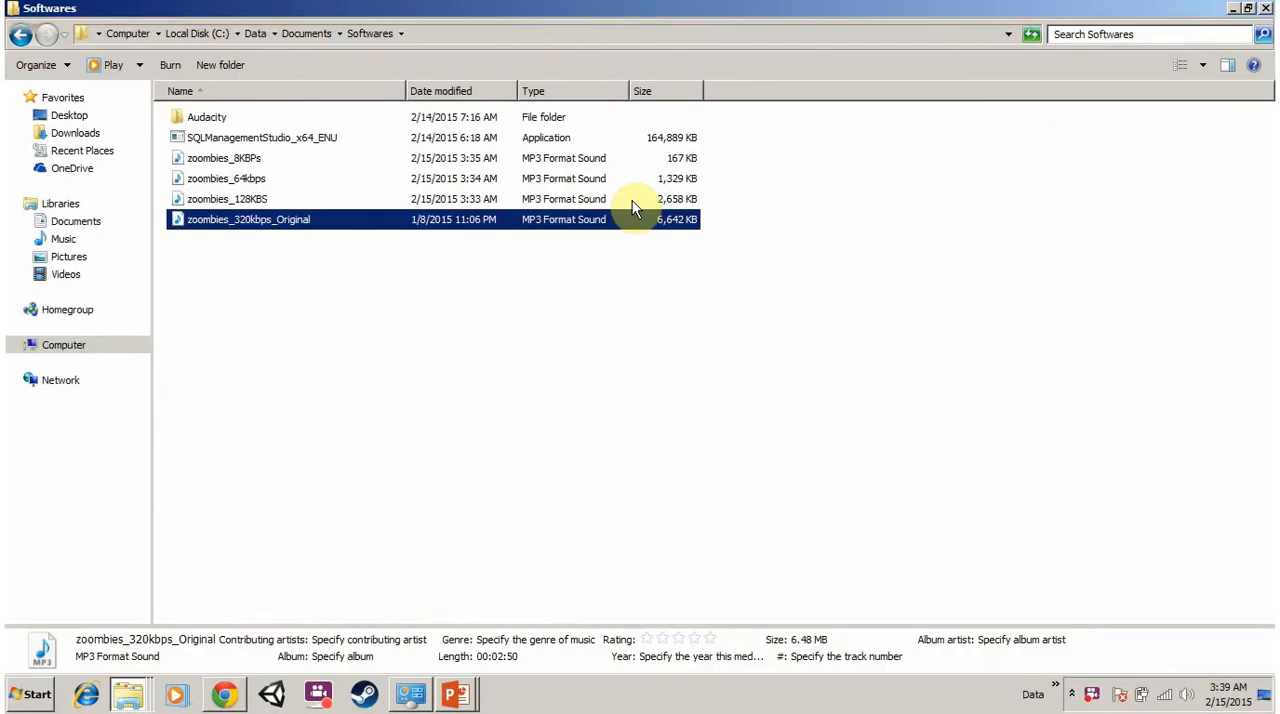
Step: Select the three compressed zoombies MP3 copies and delete them, leaving only the 320 kbps original
left_click(224, 158)
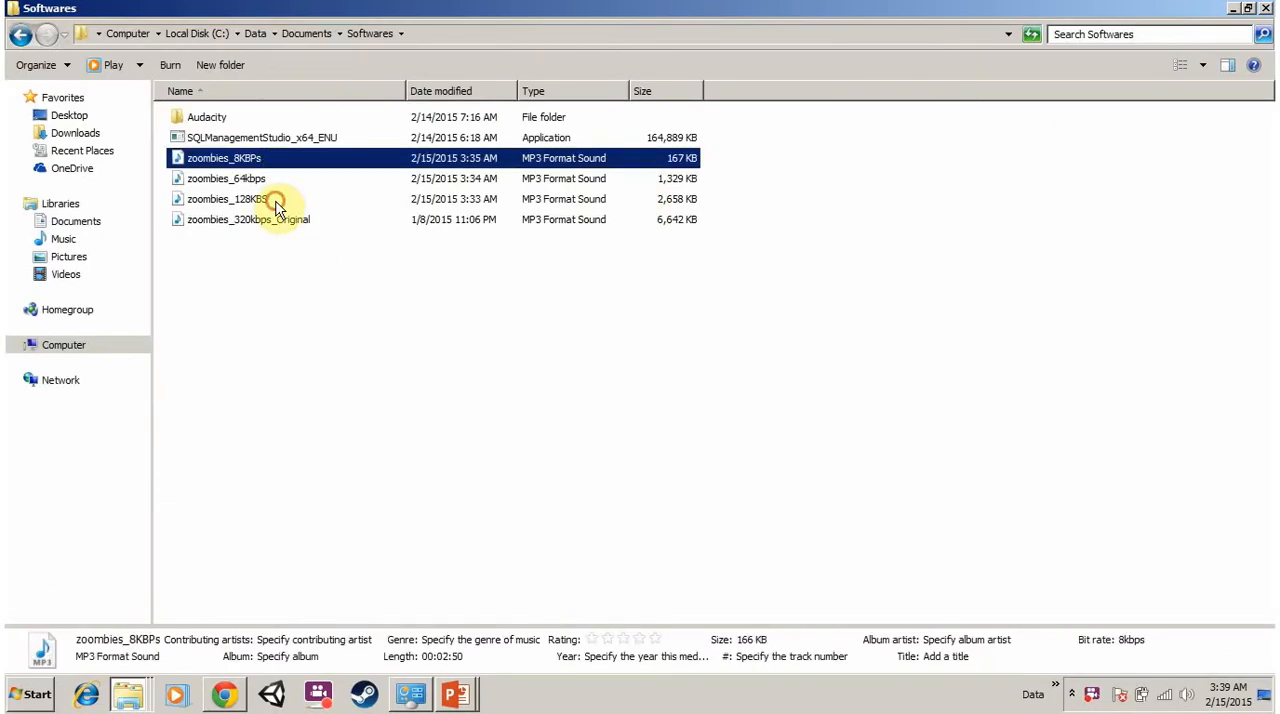
left_click(228, 198)
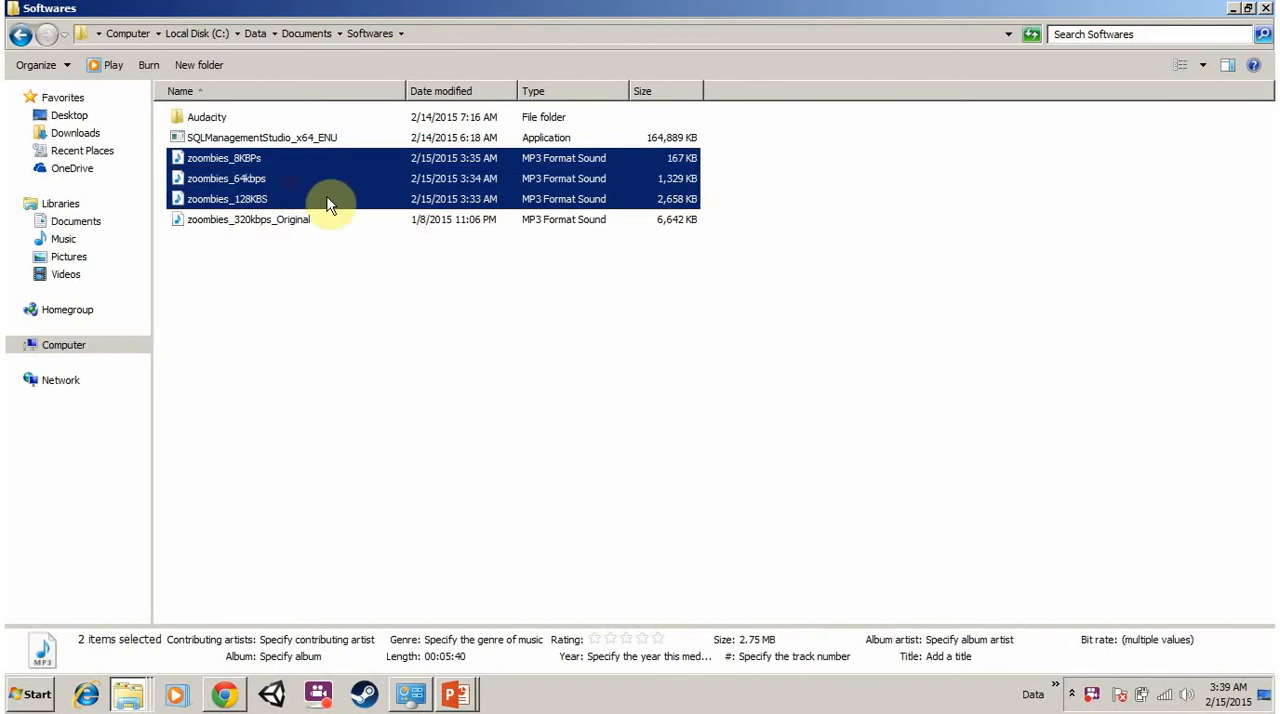
key("Delete")
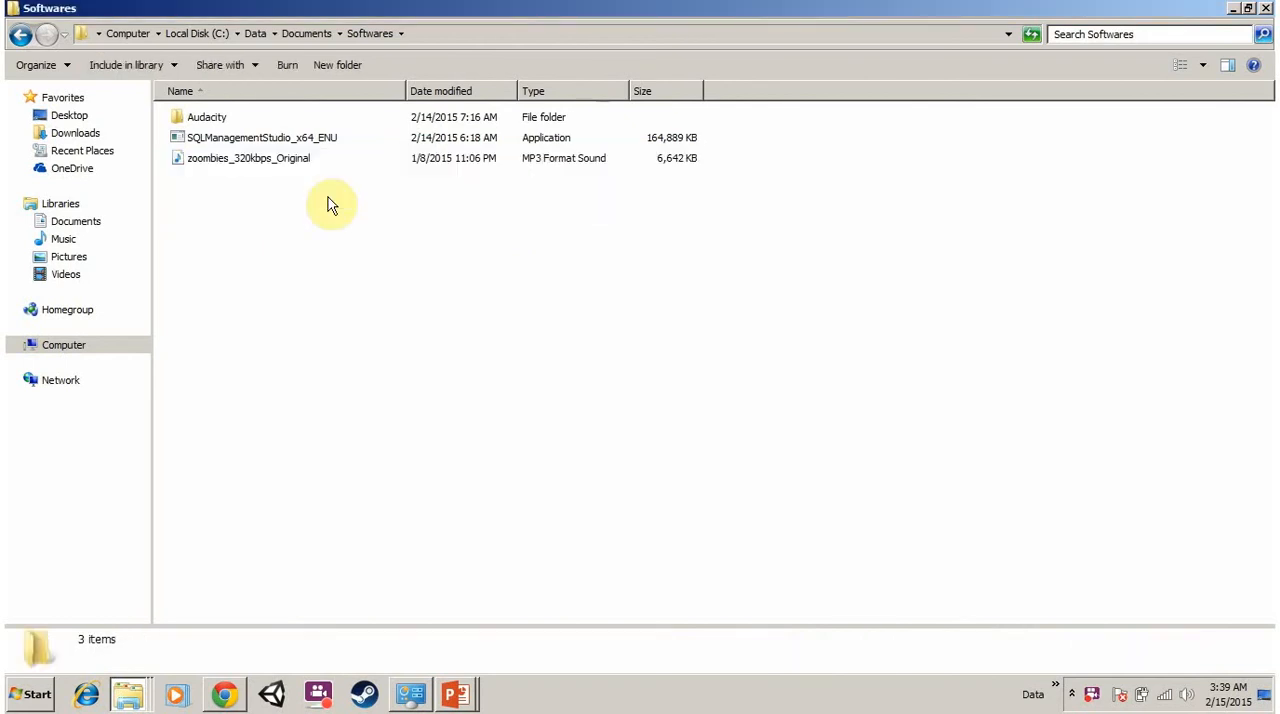
Step: Enter the Audacity folder and launch audacity.exe
double_click(206, 116)
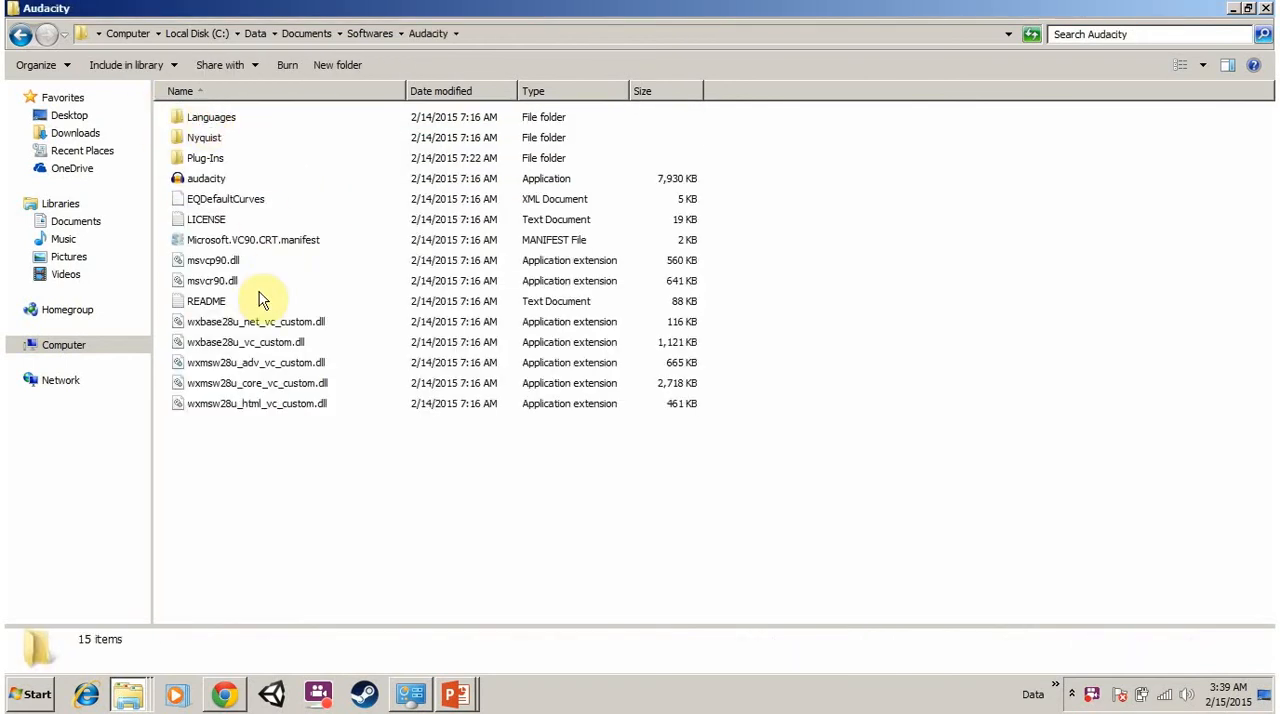
left_click(206, 178)
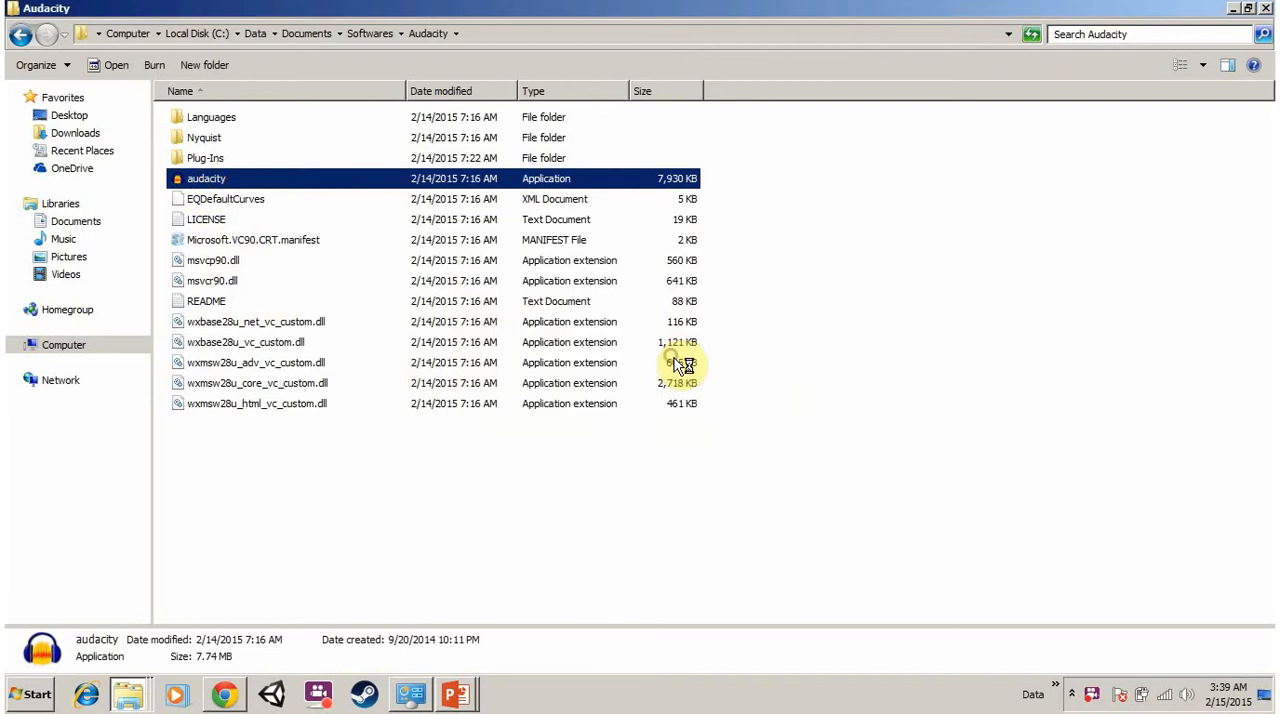
double_click(206, 178)
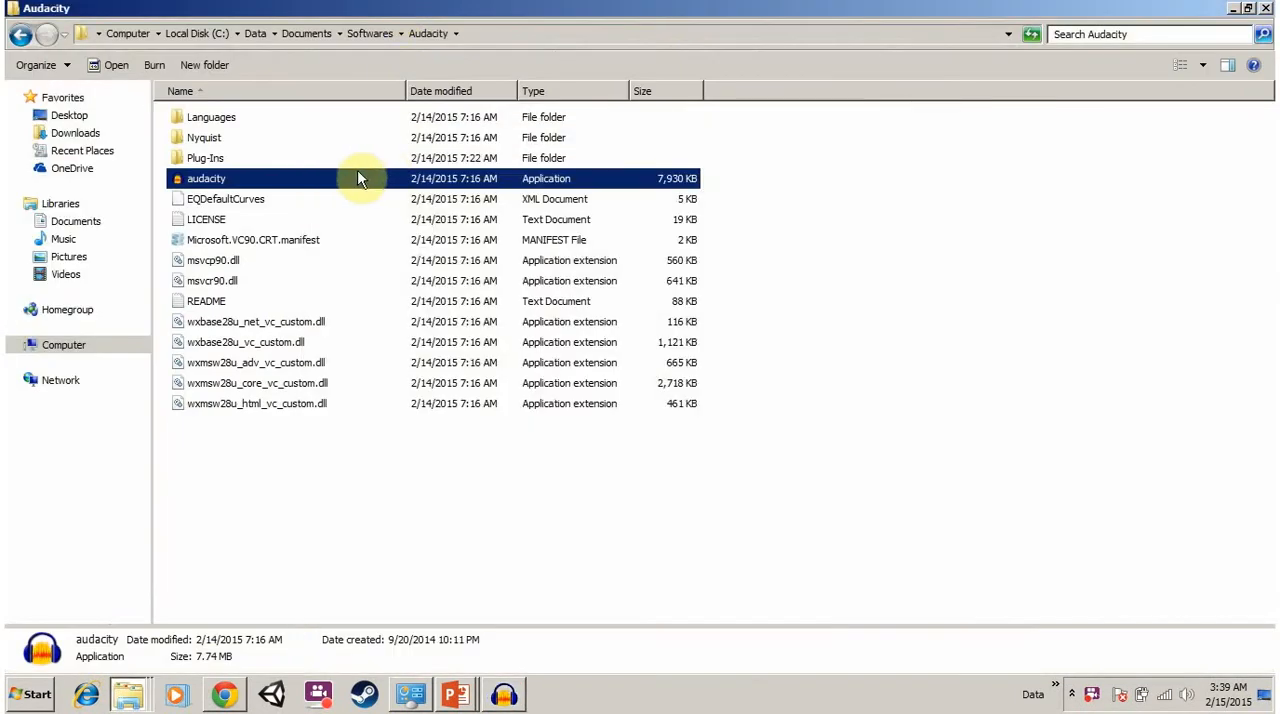
Step: Go back to Softwares and select zoombies_320kbps_Original
left_click(370, 32)
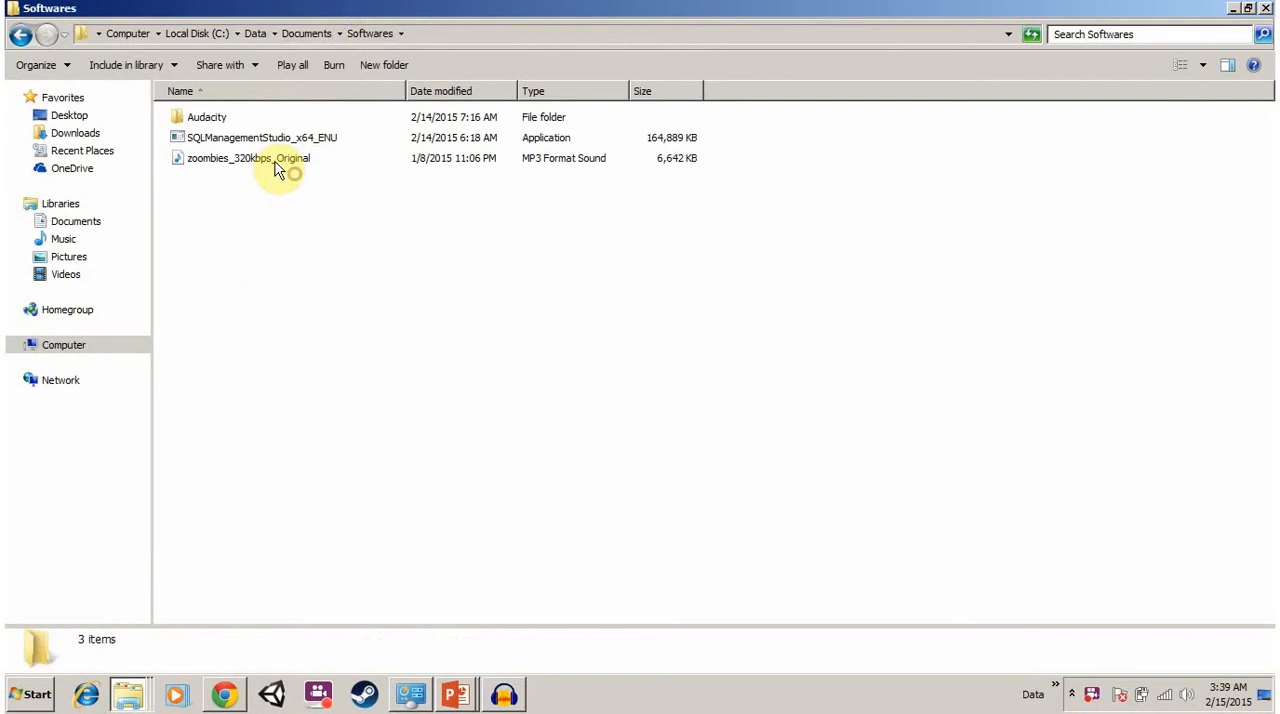
left_click(248, 158)
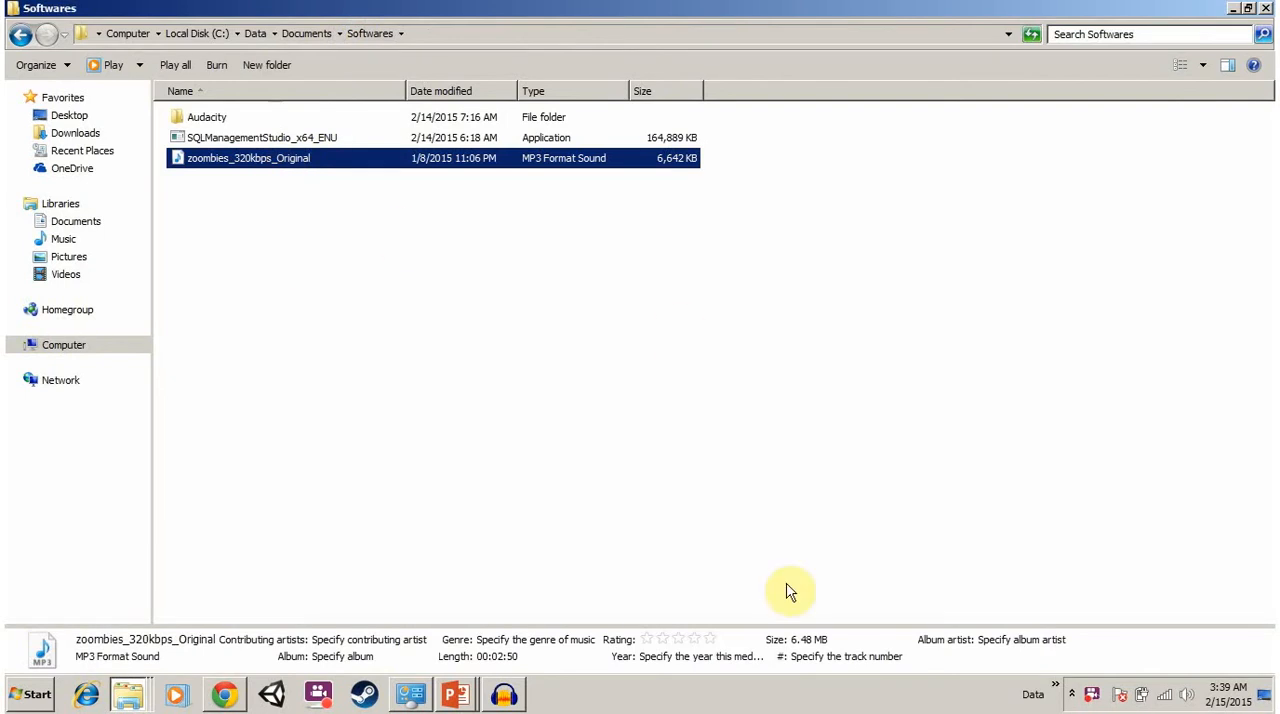
mouse_move(1144, 628)
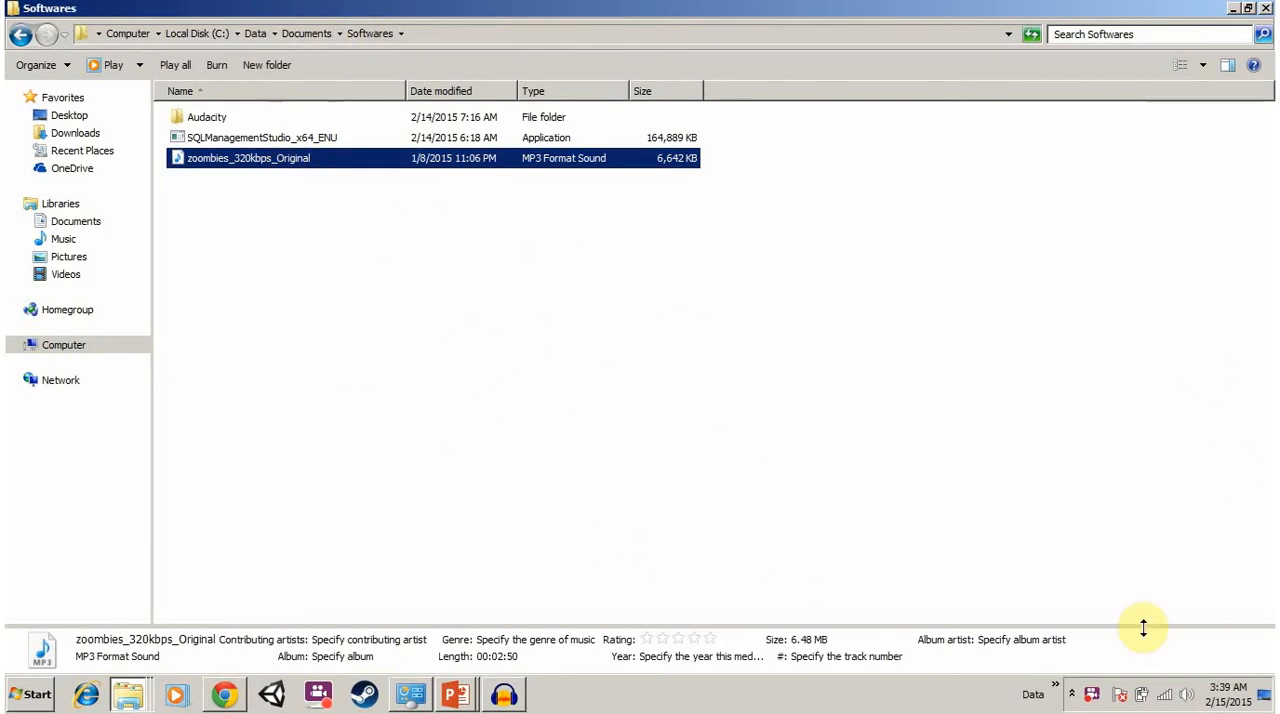
mouse_move(450, 200)
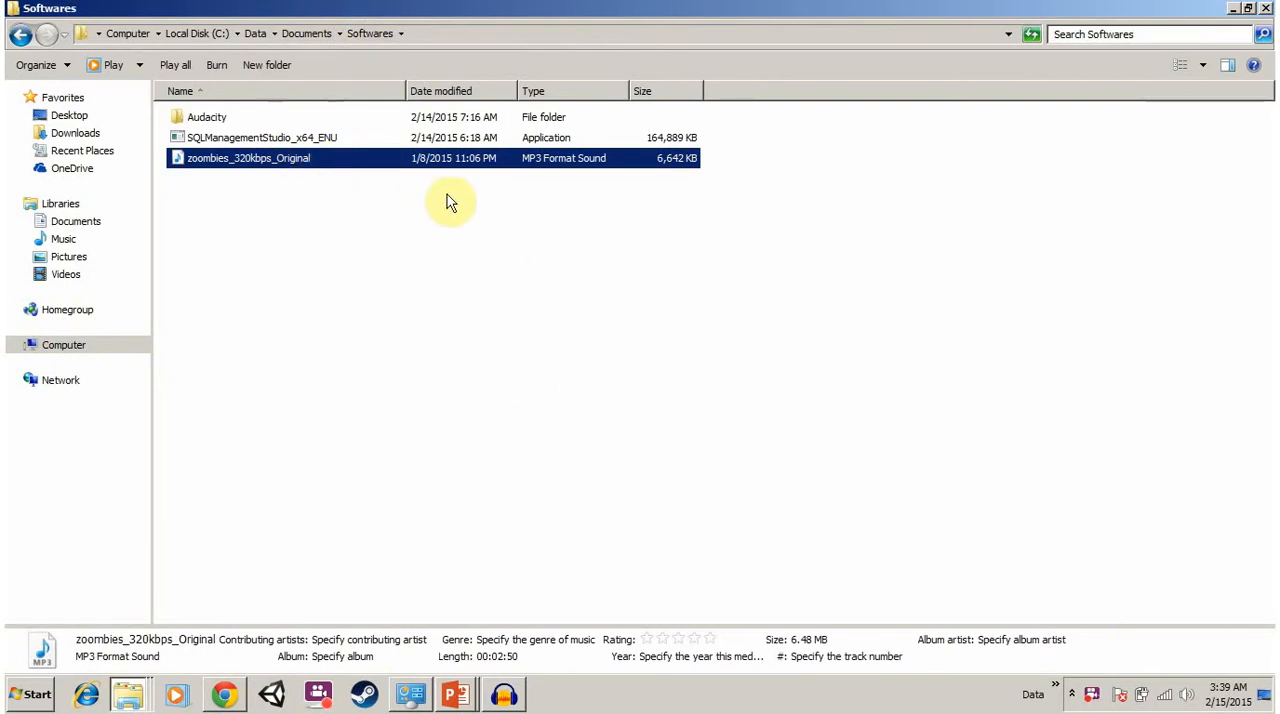
mouse_move(664, 204)
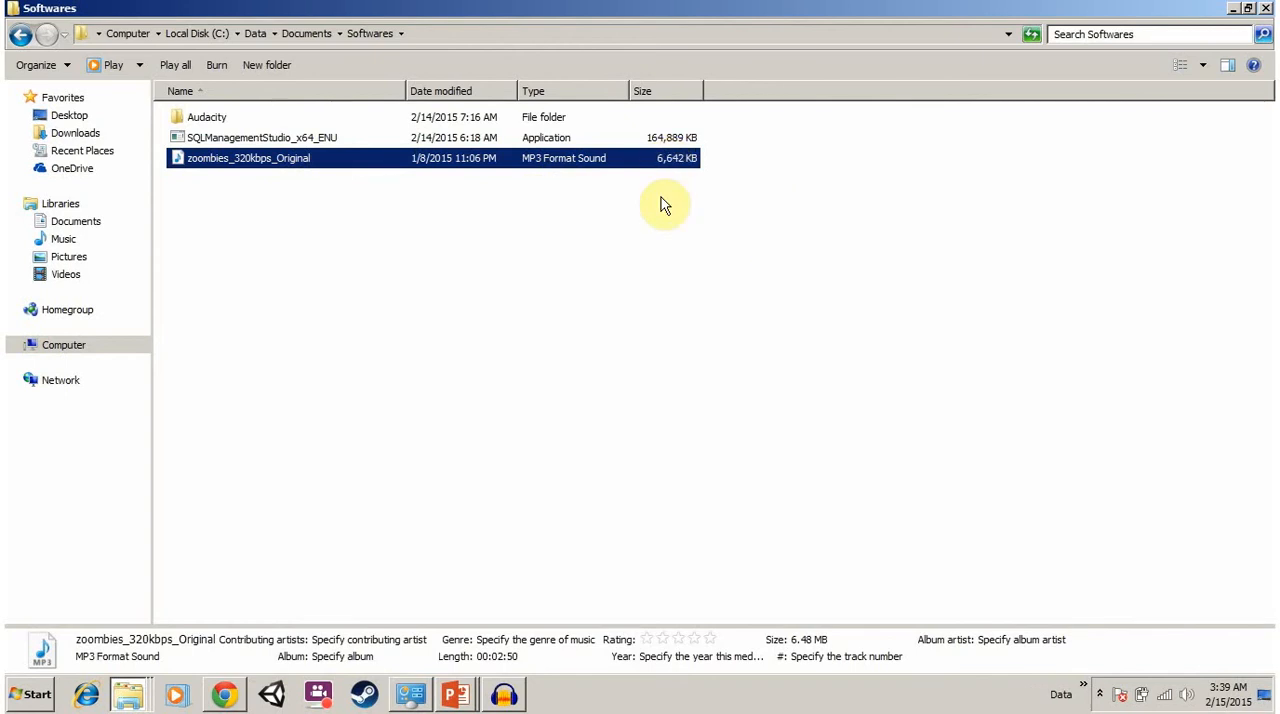
mouse_move(640, 252)
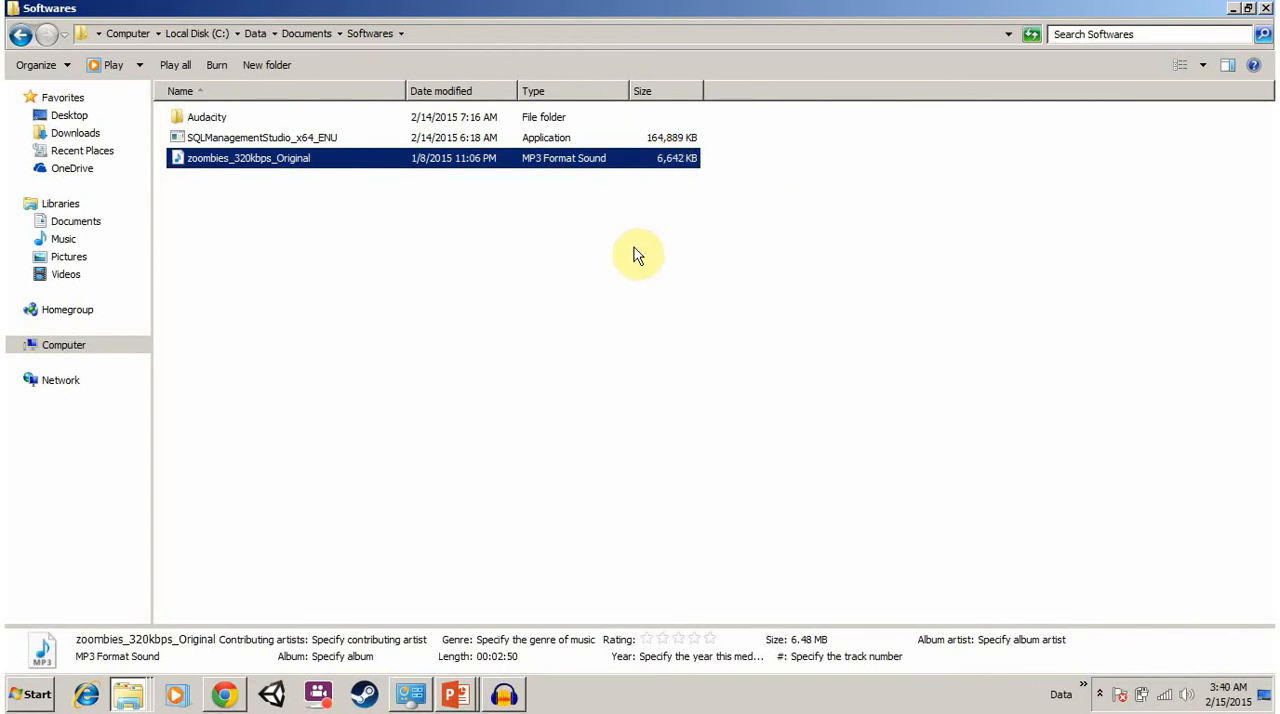
mouse_move(576, 472)
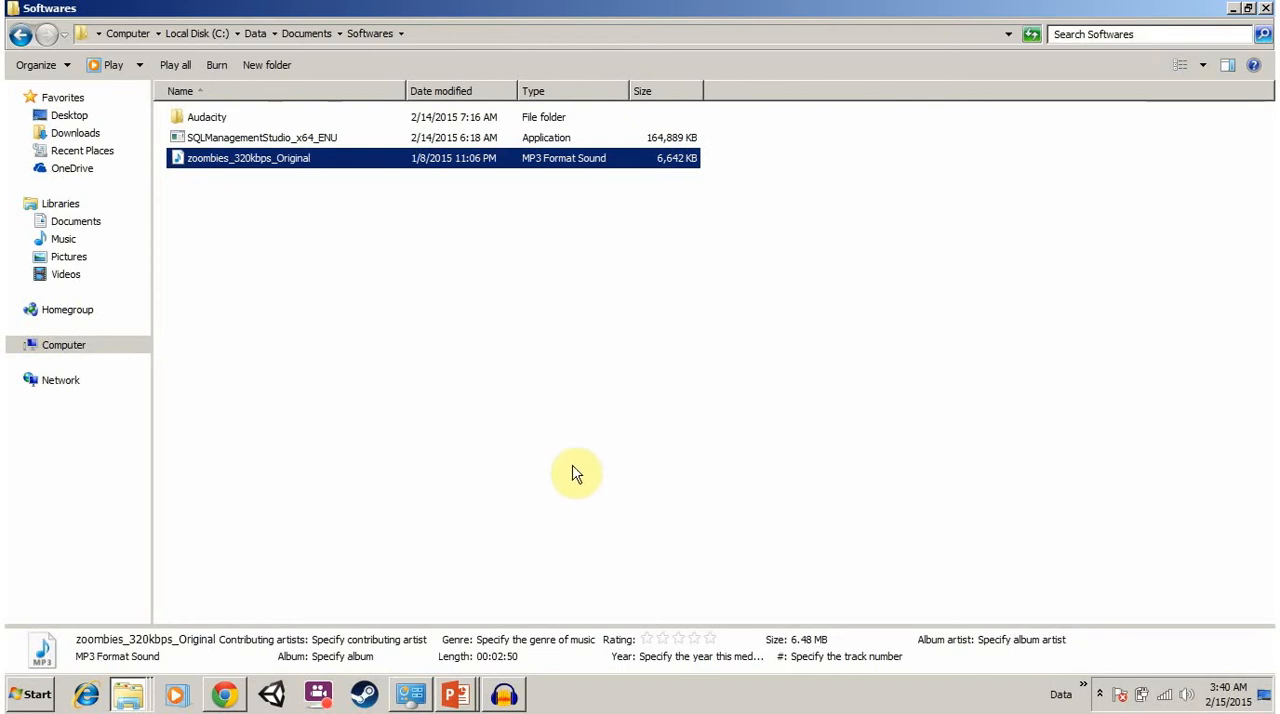
mouse_move(584, 316)
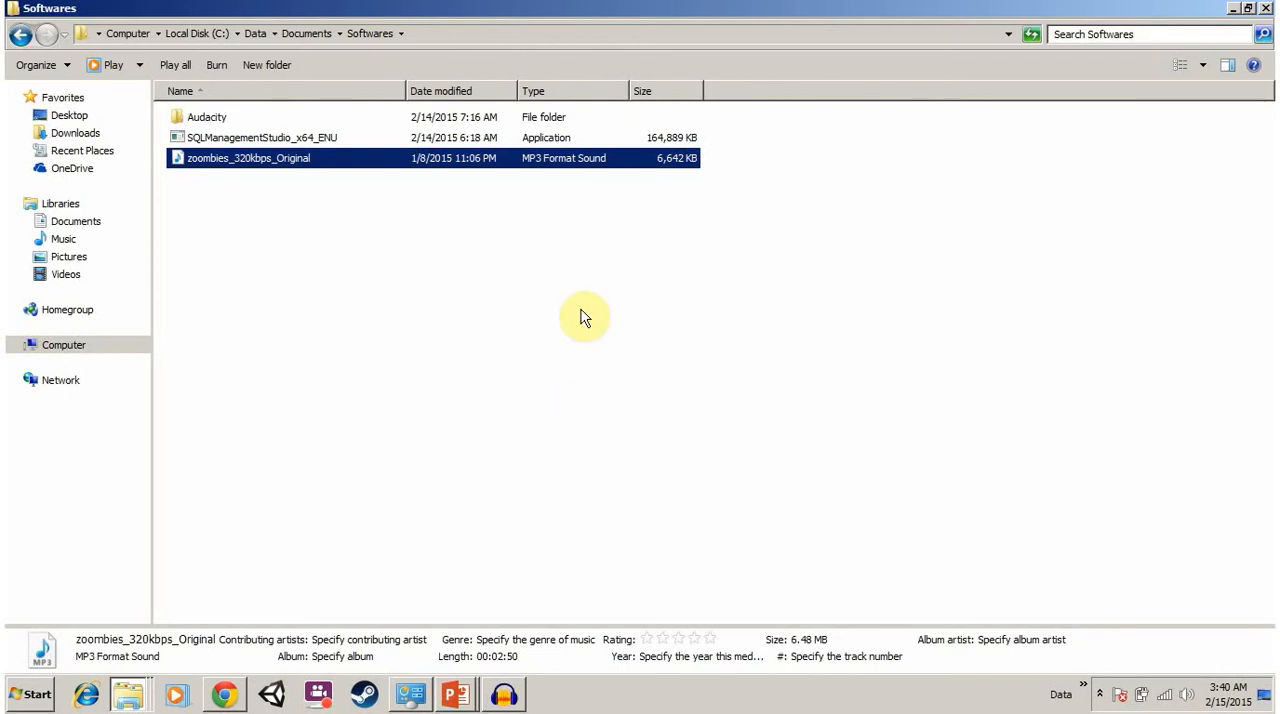
mouse_move(584, 198)
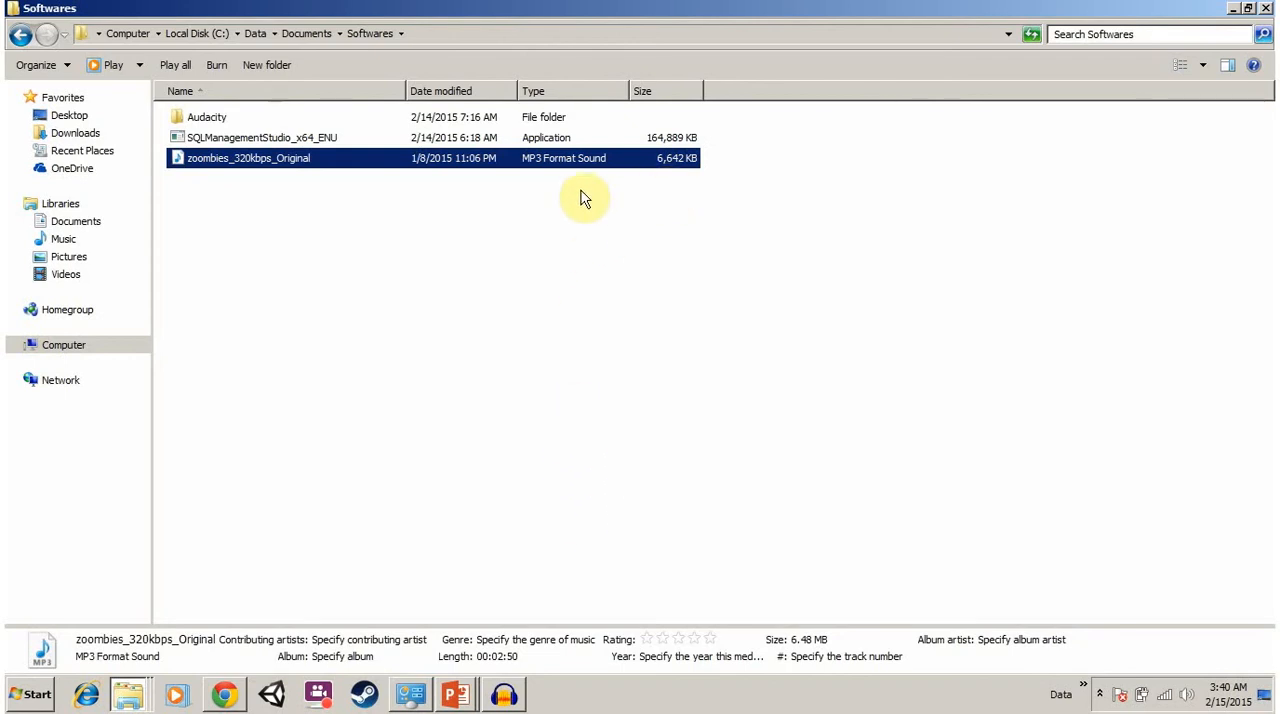
mouse_move(580, 264)
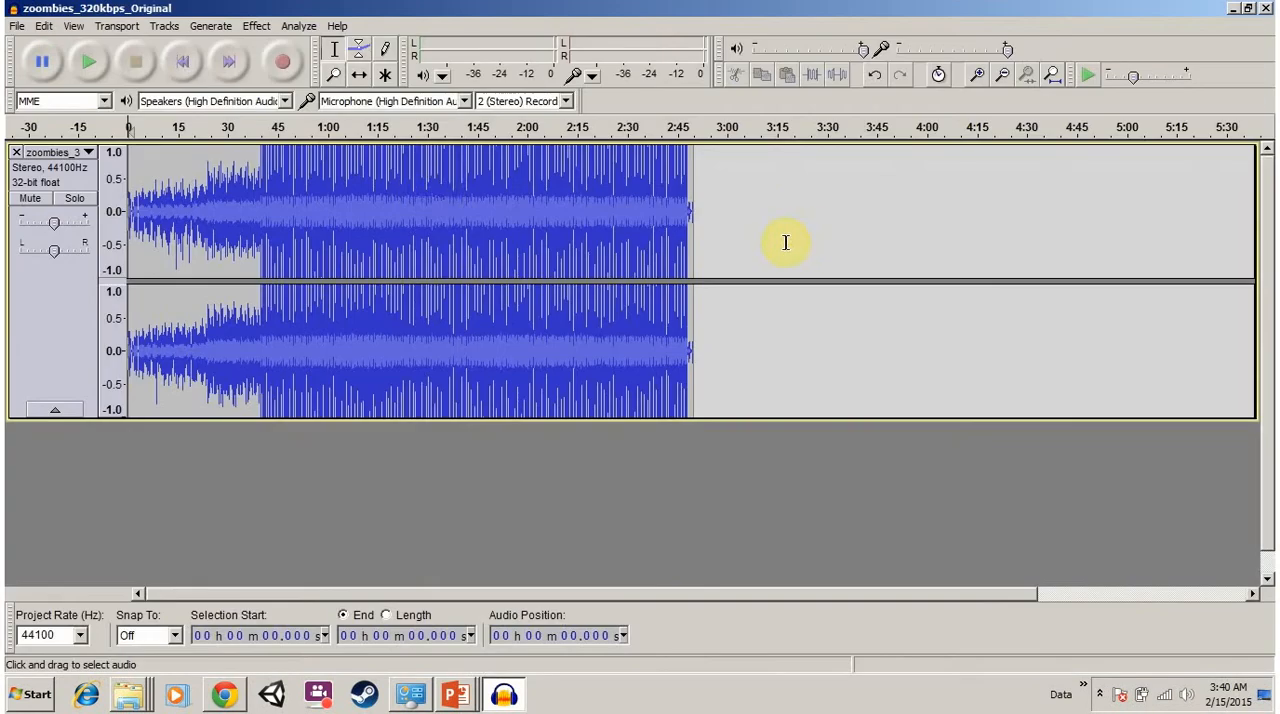
mouse_move(450, 312)
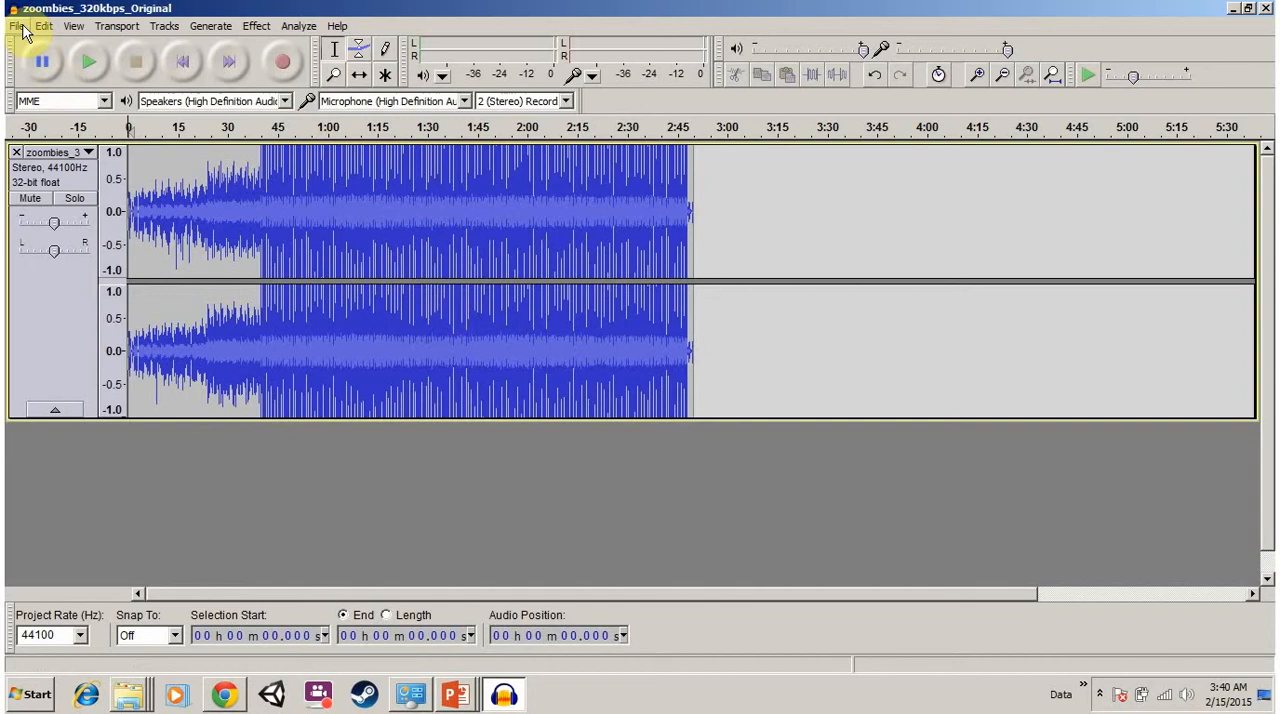
Step: Start an MP3 export of the loaded zoombies_320kbps_Original track from the File menu
left_click(16, 24)
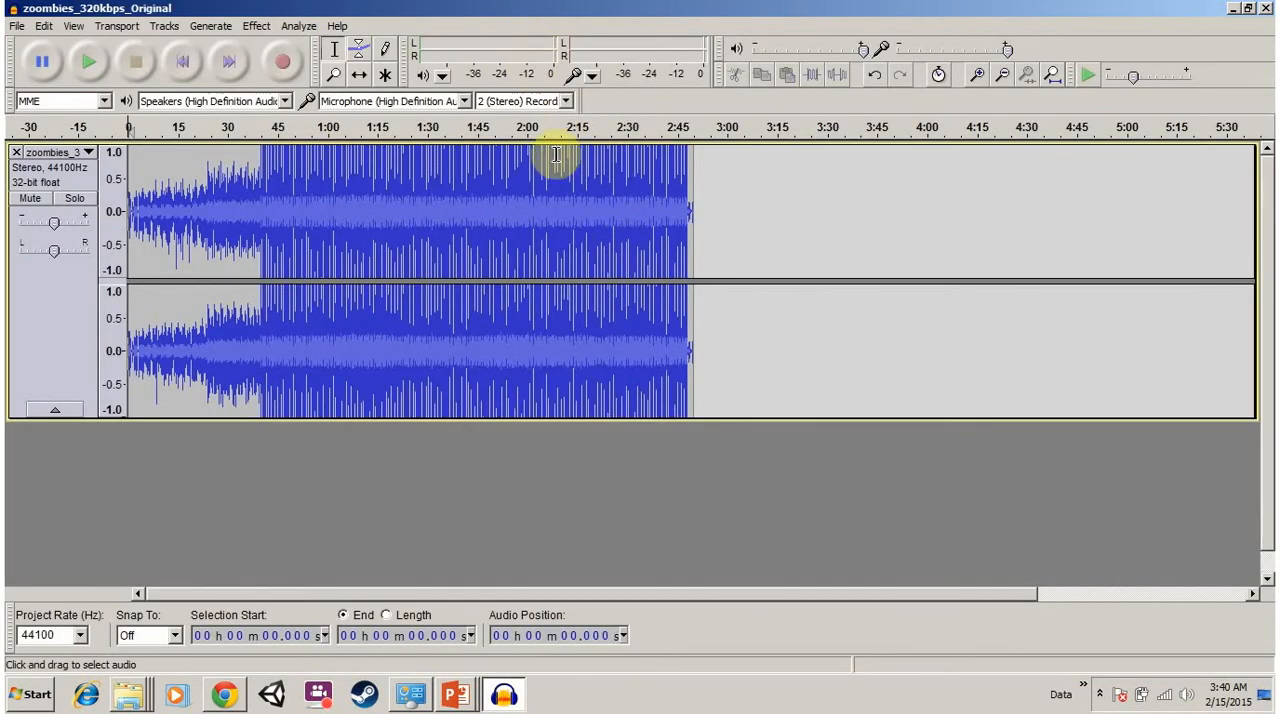
left_click(44, 62)
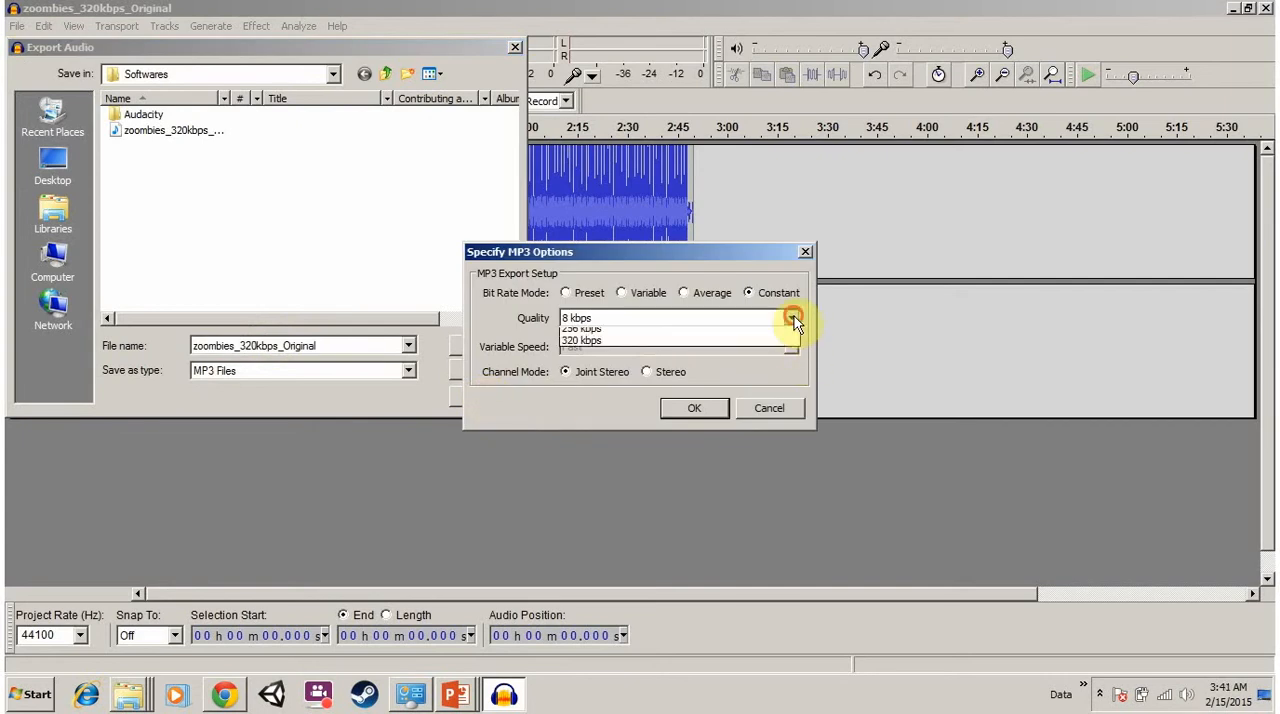
Step: Set the MP3 export quality to a constant 128 kbps and confirm the options
left_click(790, 316)
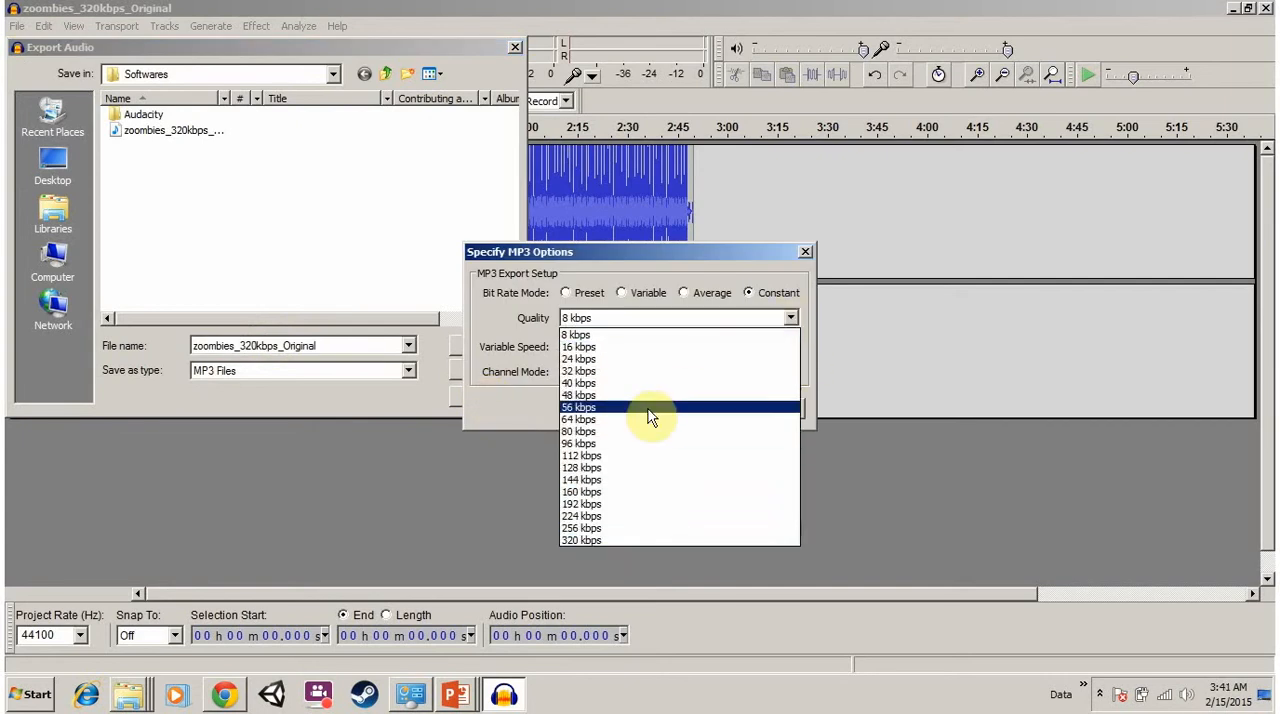
mouse_move(620, 468)
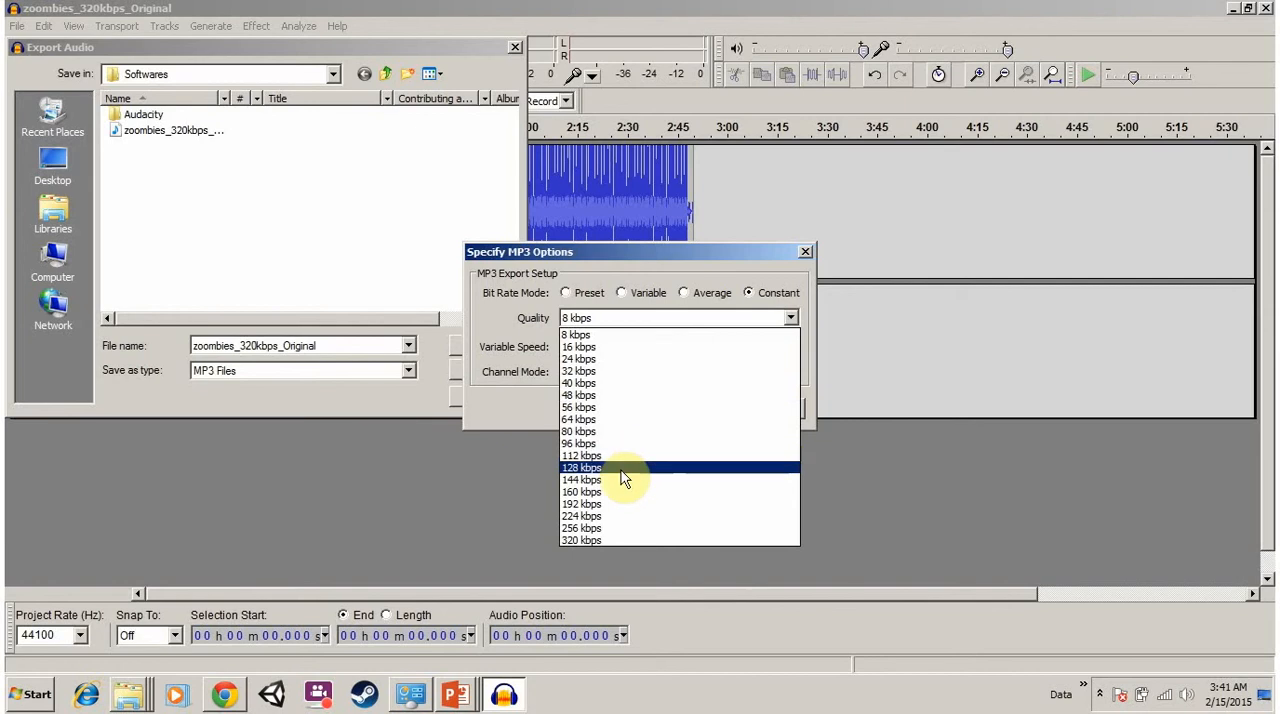
left_click(582, 468)
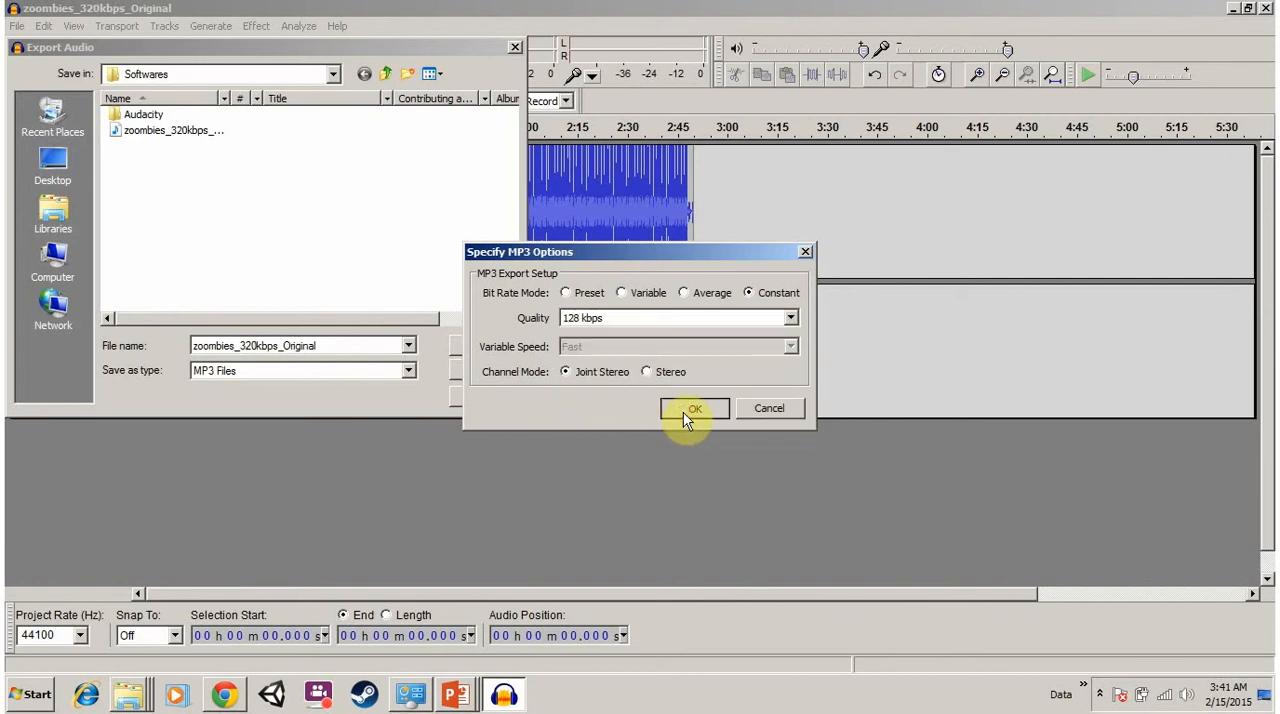
left_click(694, 408)
type("1")
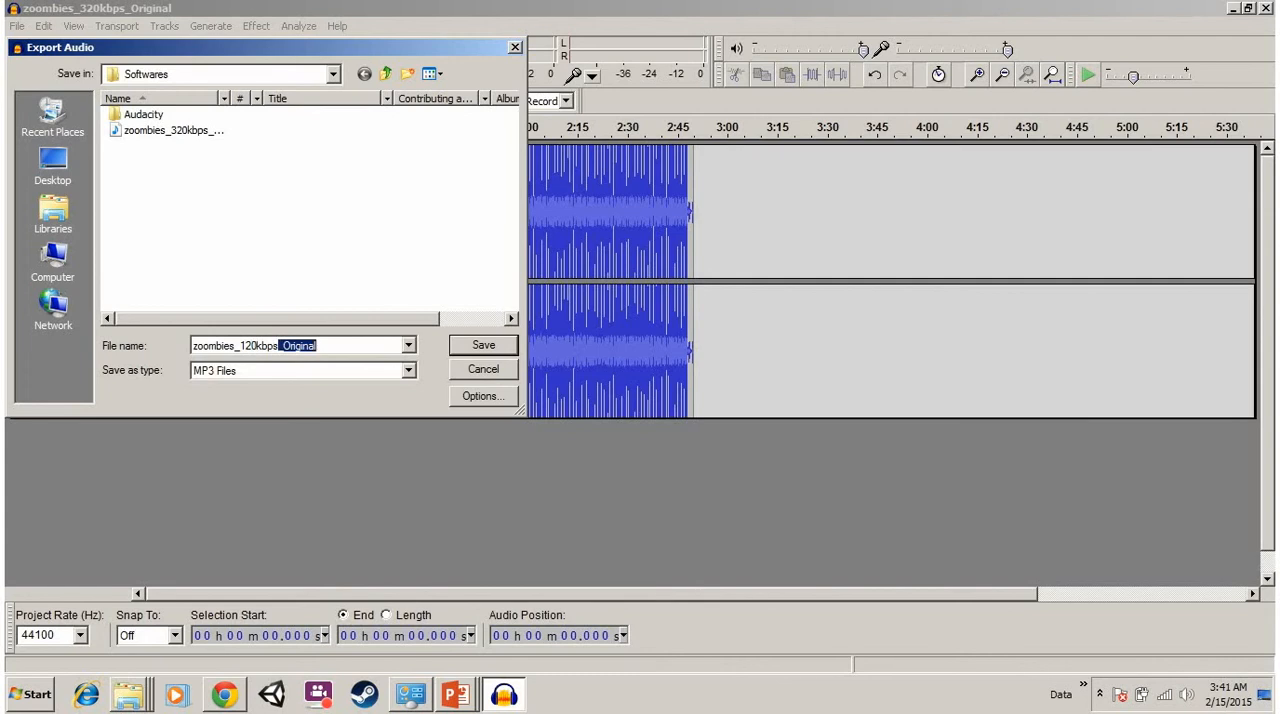
Step: Save the export, leave Artist, Title and Year tags blank, and begin the 128 kbps export
left_click(484, 344)
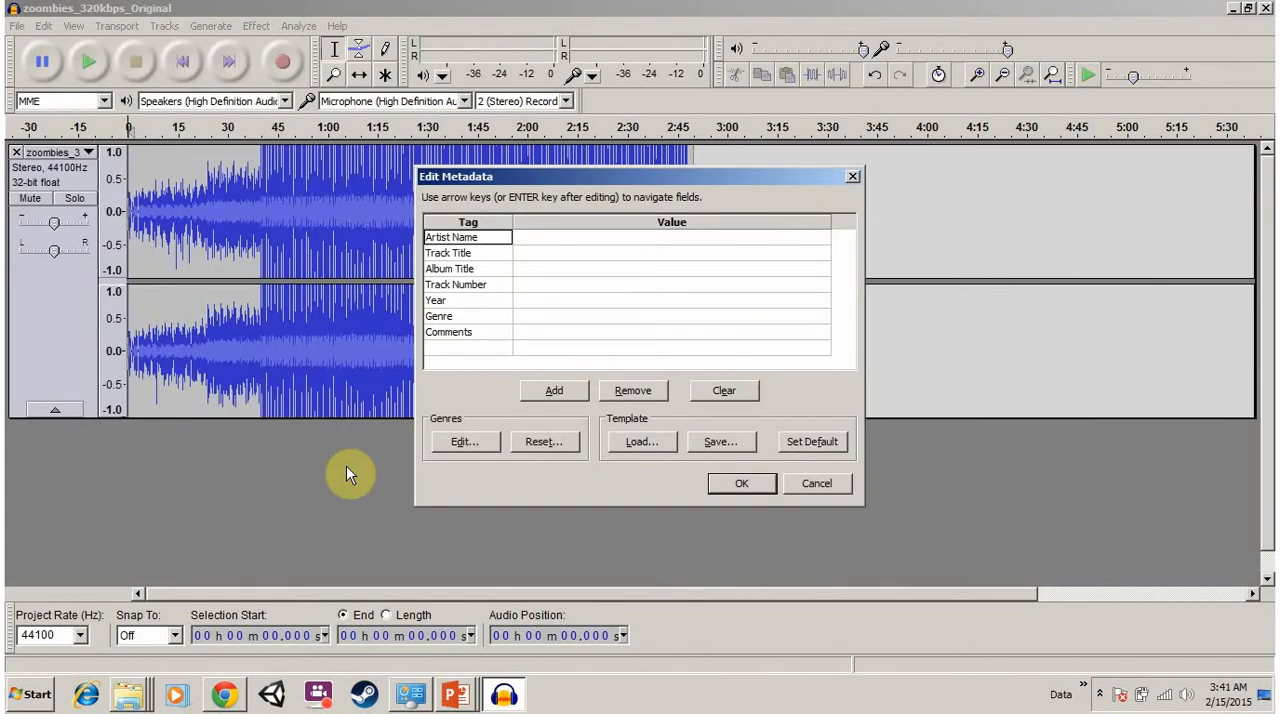
mouse_move(600, 182)
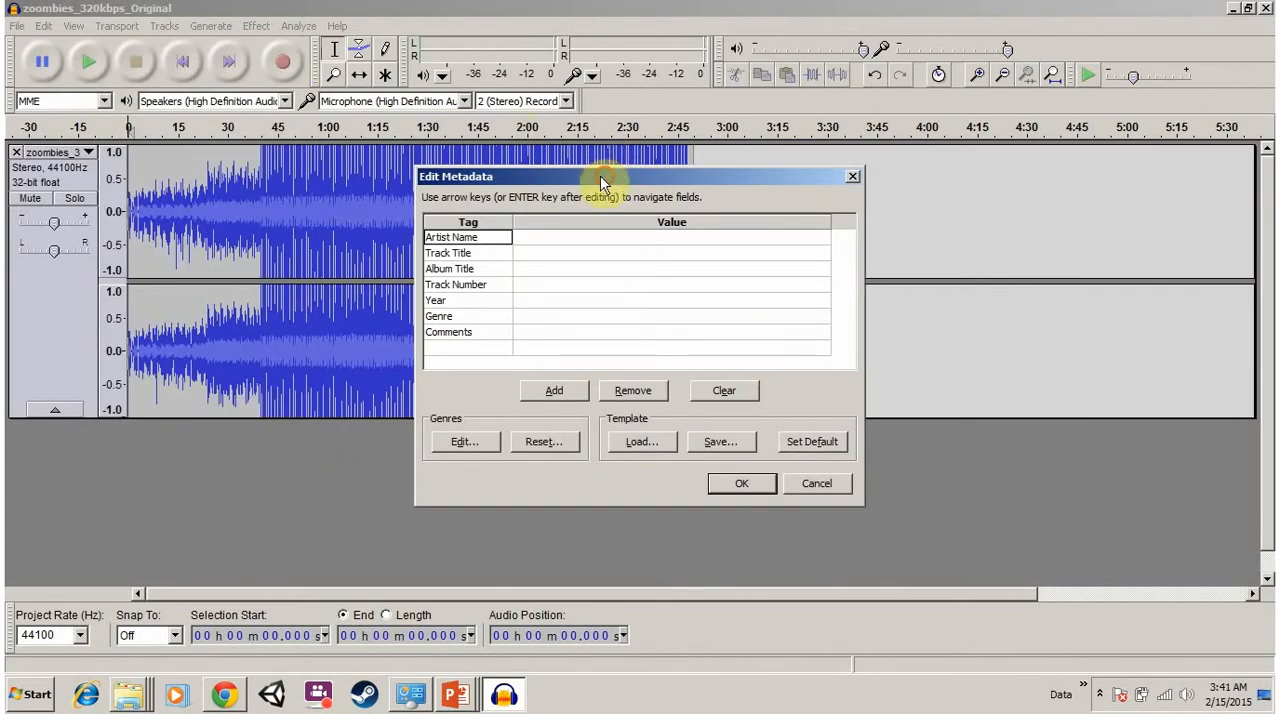
left_click_drag(600, 176, 584, 154)
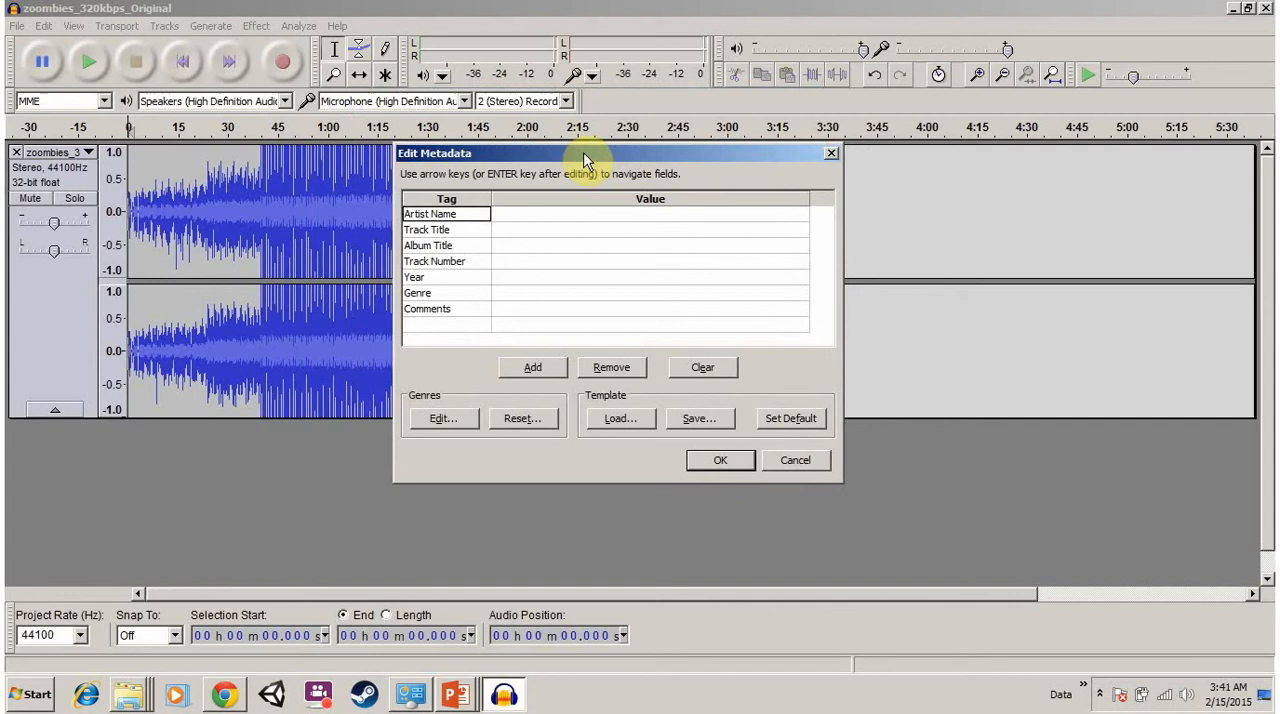
left_click(650, 214)
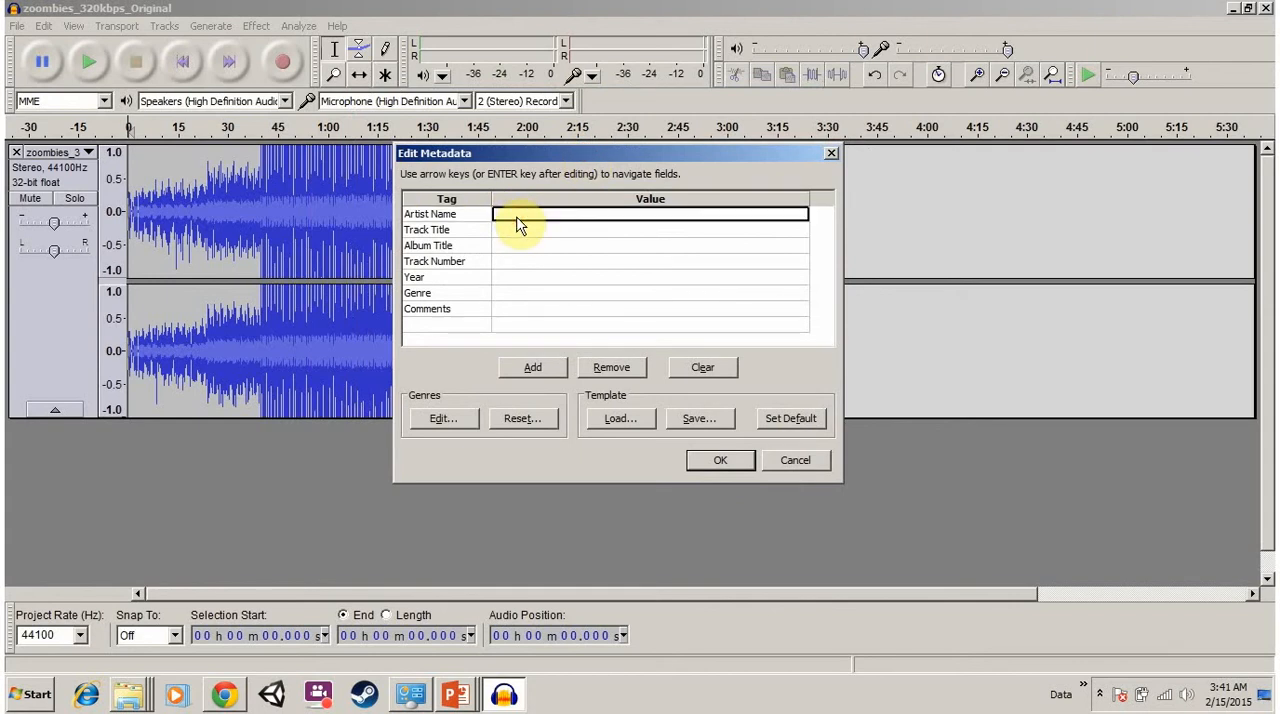
left_click(650, 230)
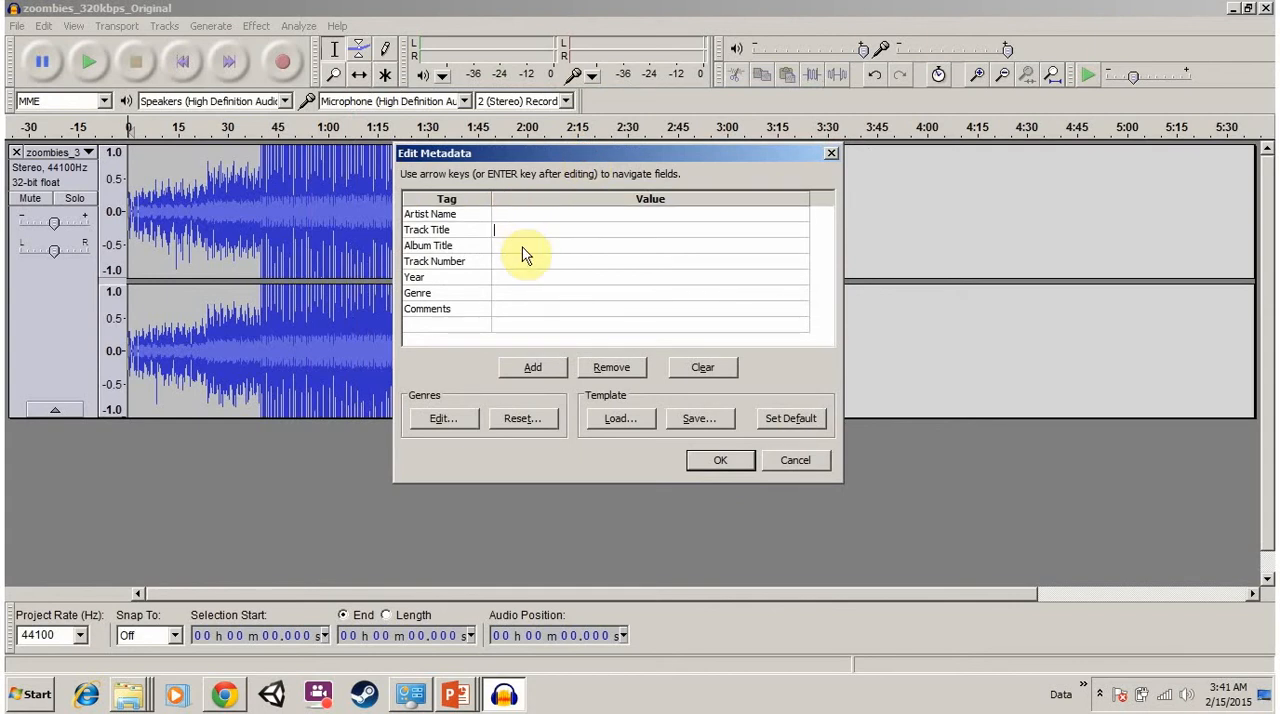
left_click(650, 260)
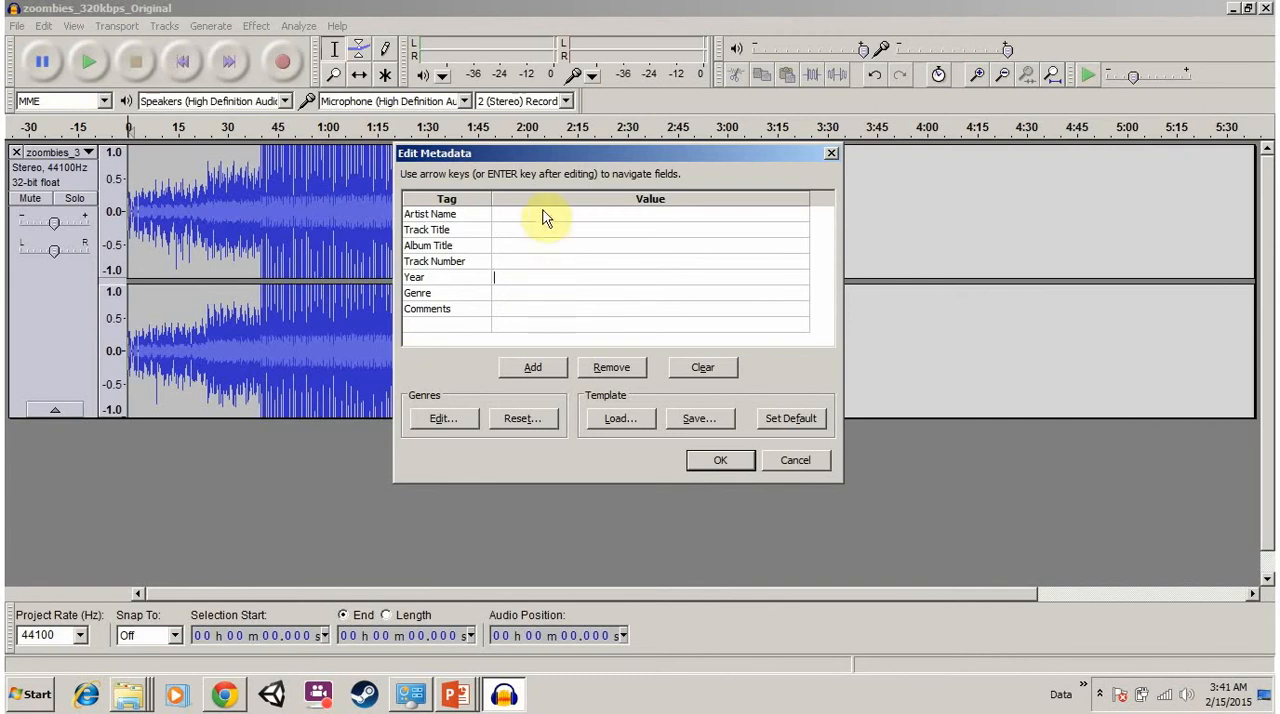
mouse_move(518, 242)
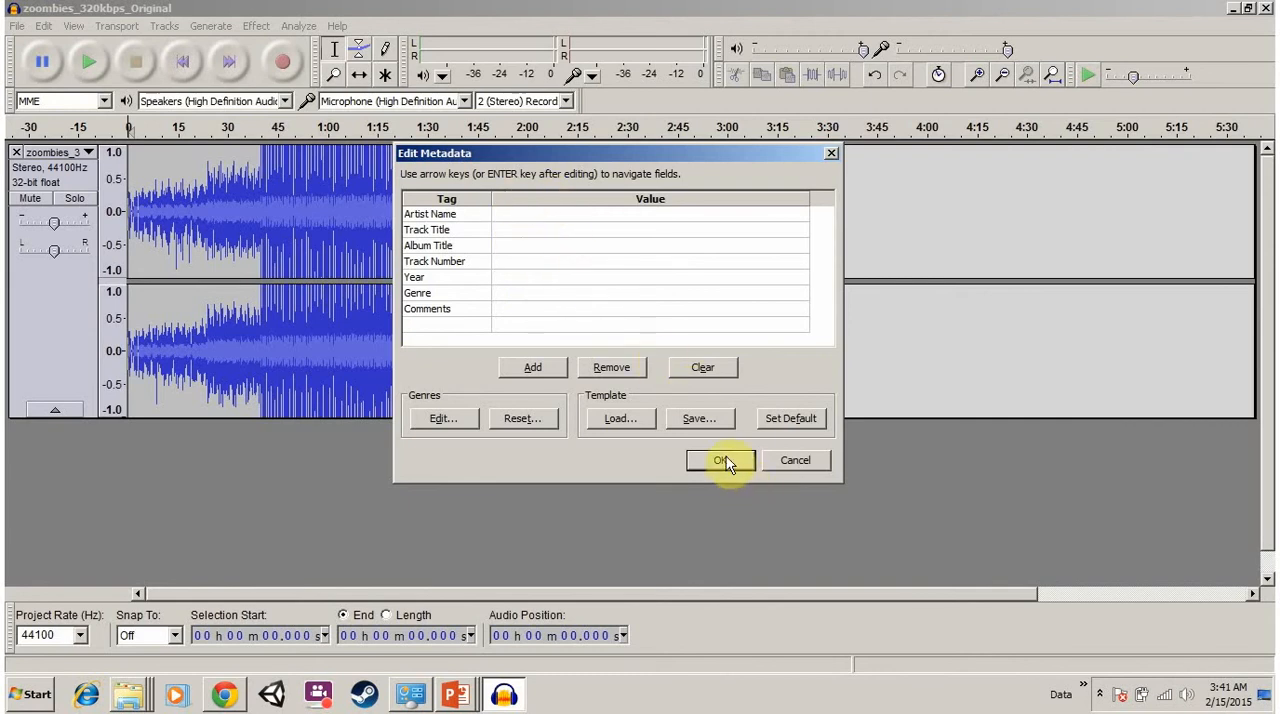
left_click(720, 460)
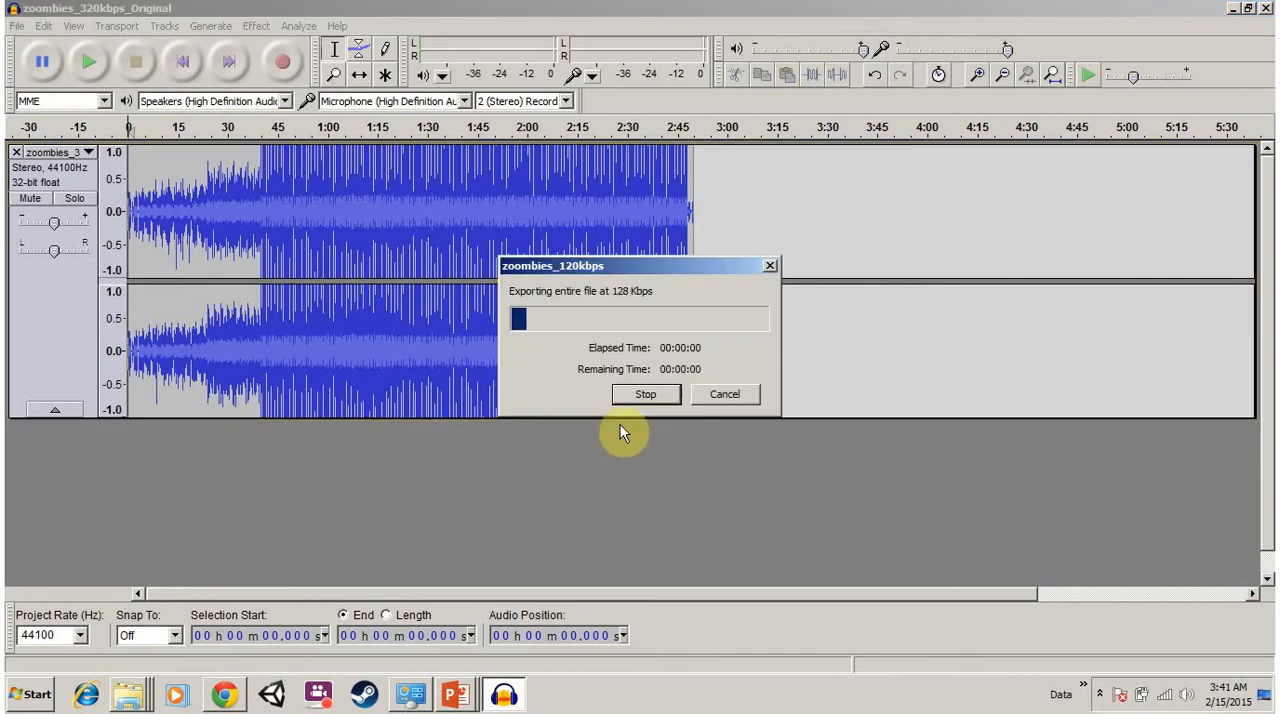
Step: Move the export progress dialog aside while the 128 kbps export completes
left_click_drag(640, 264, 562, 140)
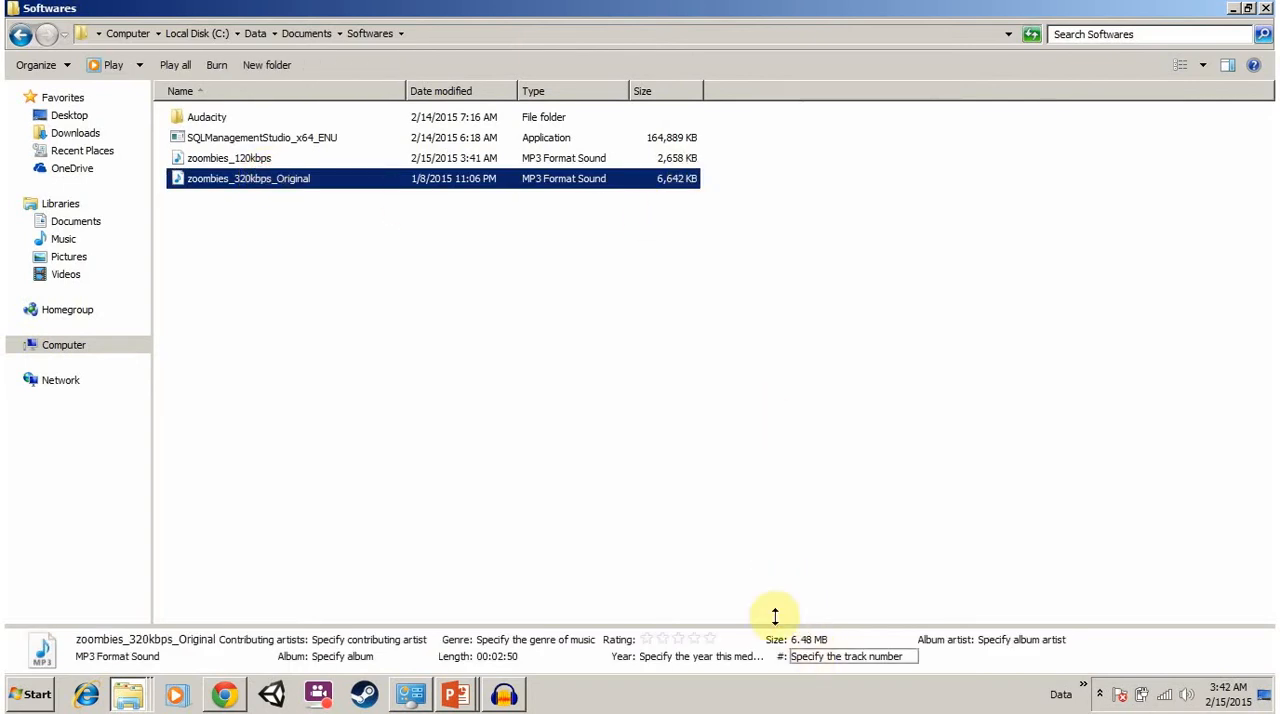
Step: Play the 128 kbps copy and the 320 kbps original in turn to compare their 2:50 length and sizes
left_click(228, 158)
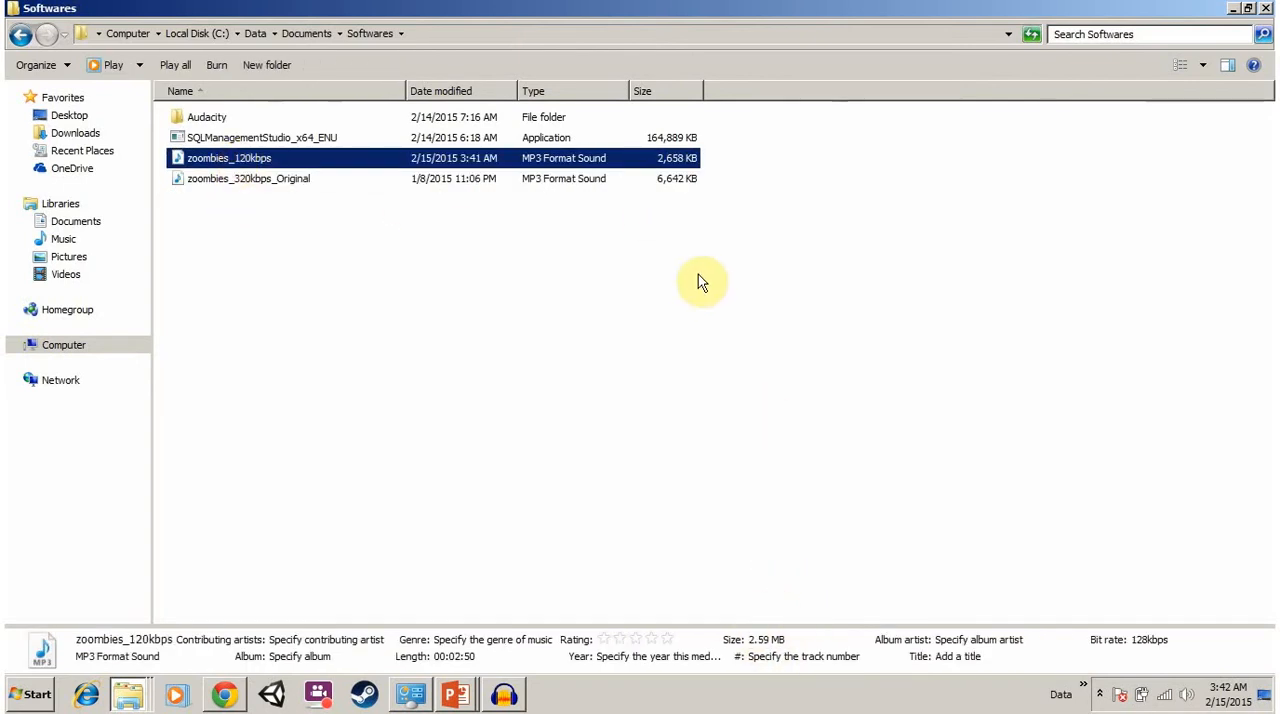
mouse_move(928, 434)
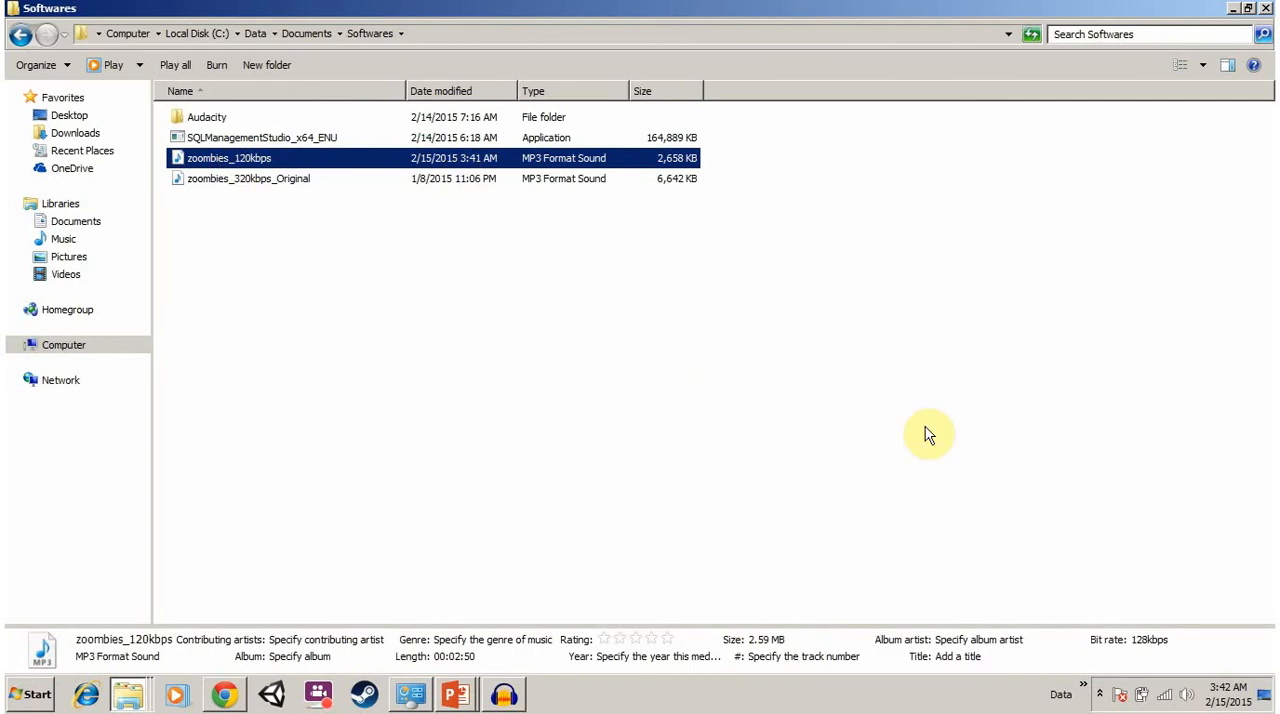
mouse_move(804, 588)
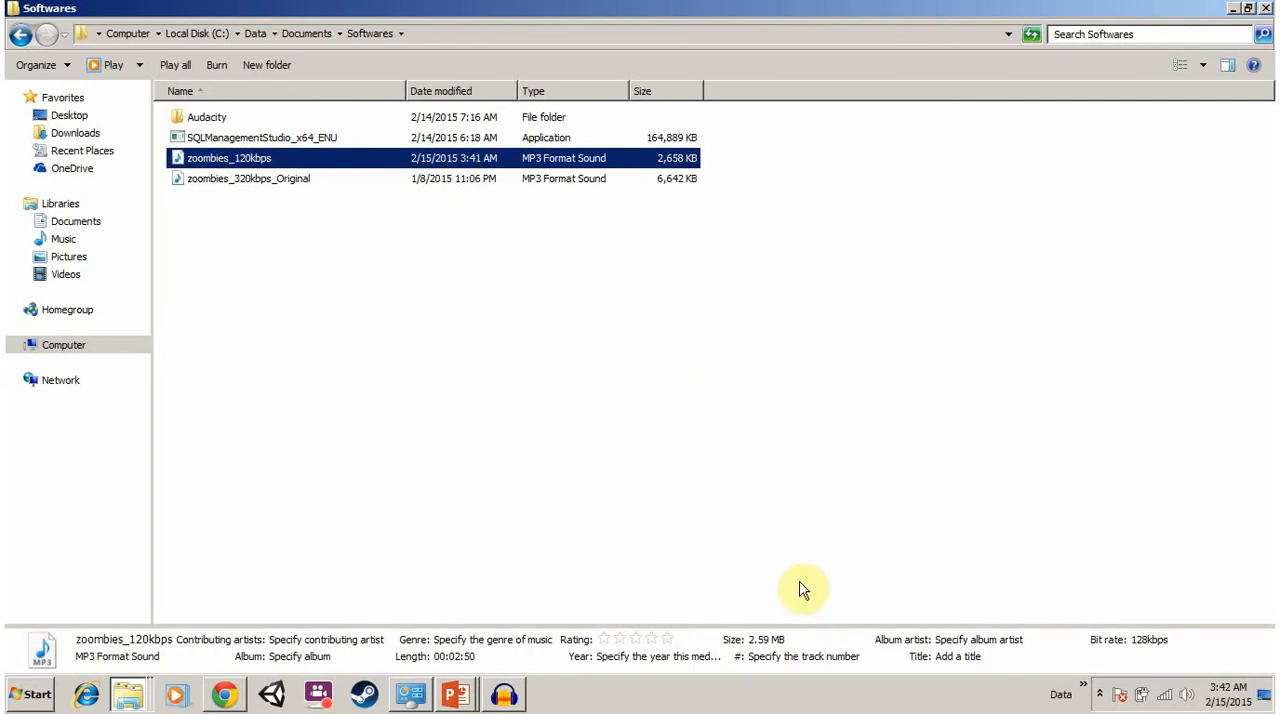
mouse_move(418, 236)
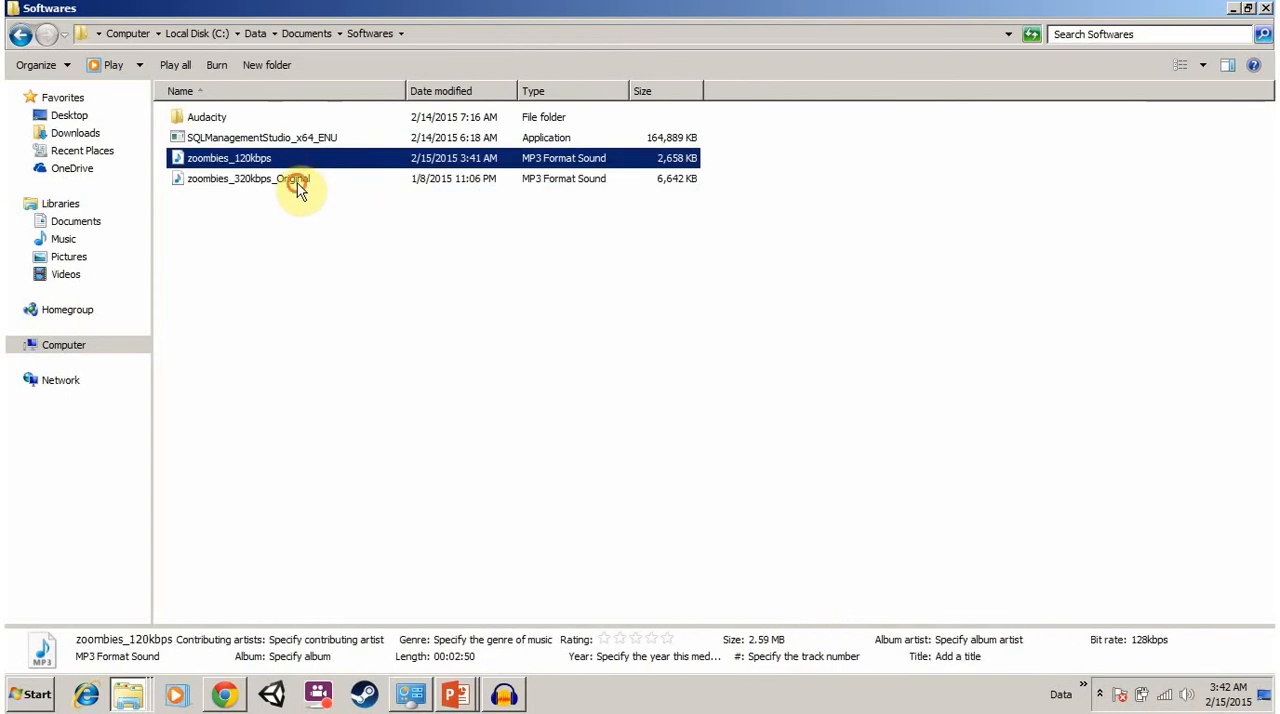
double_click(248, 178)
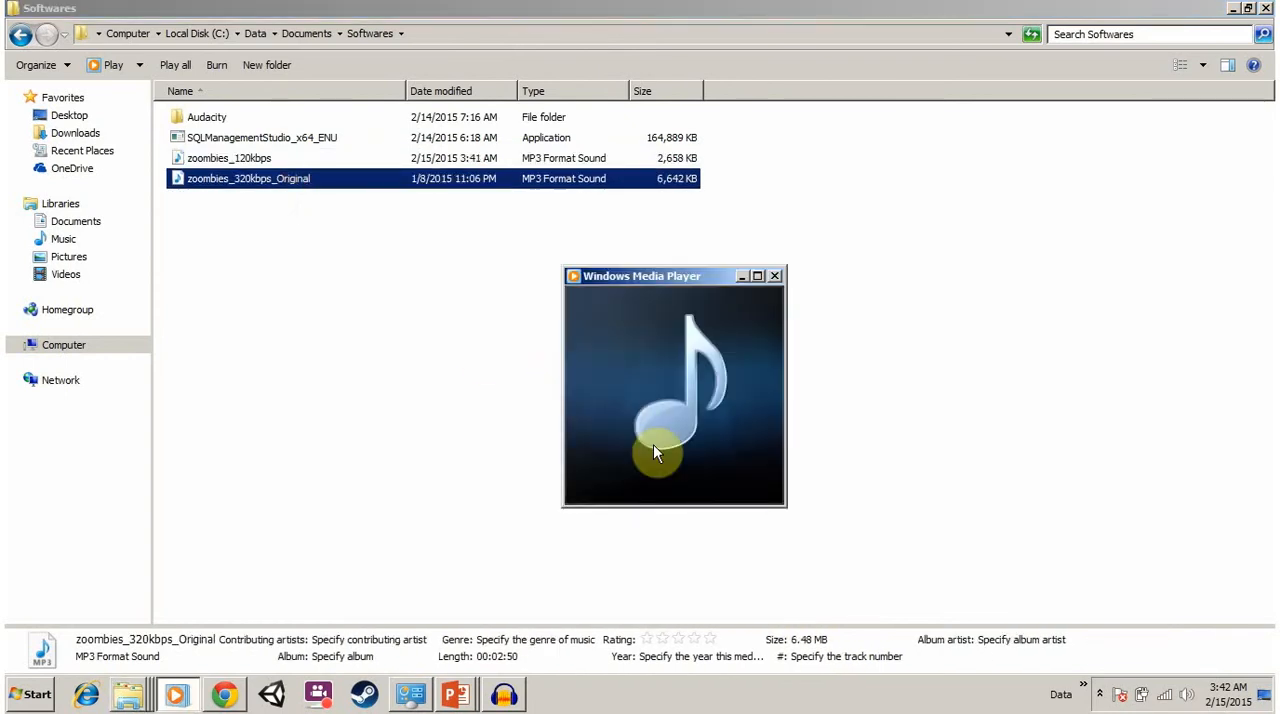
mouse_move(776, 276)
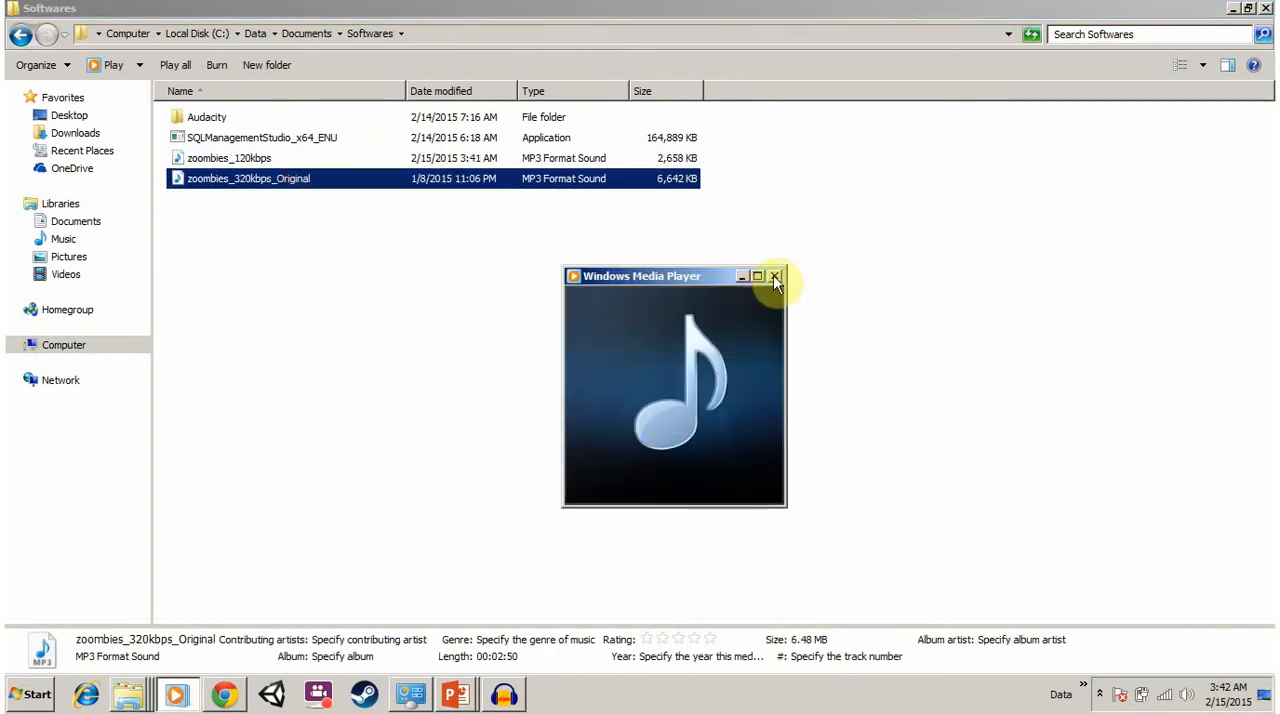
left_click(776, 276)
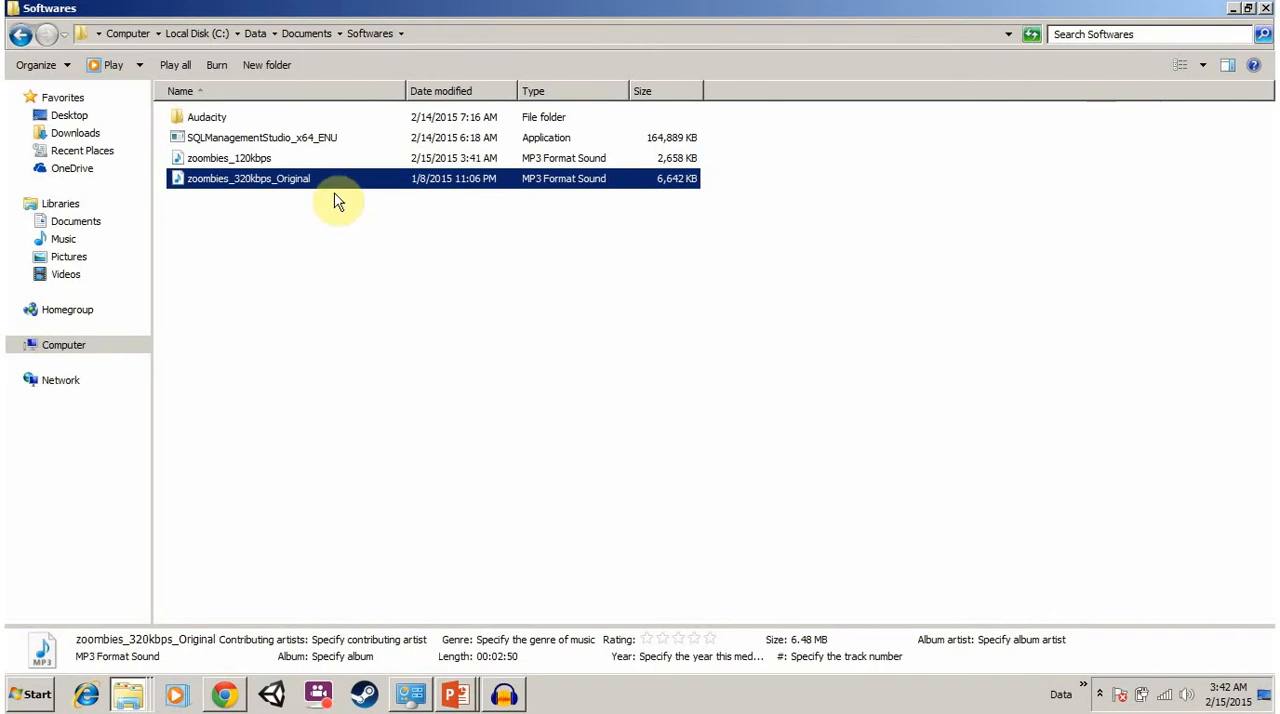
double_click(228, 156)
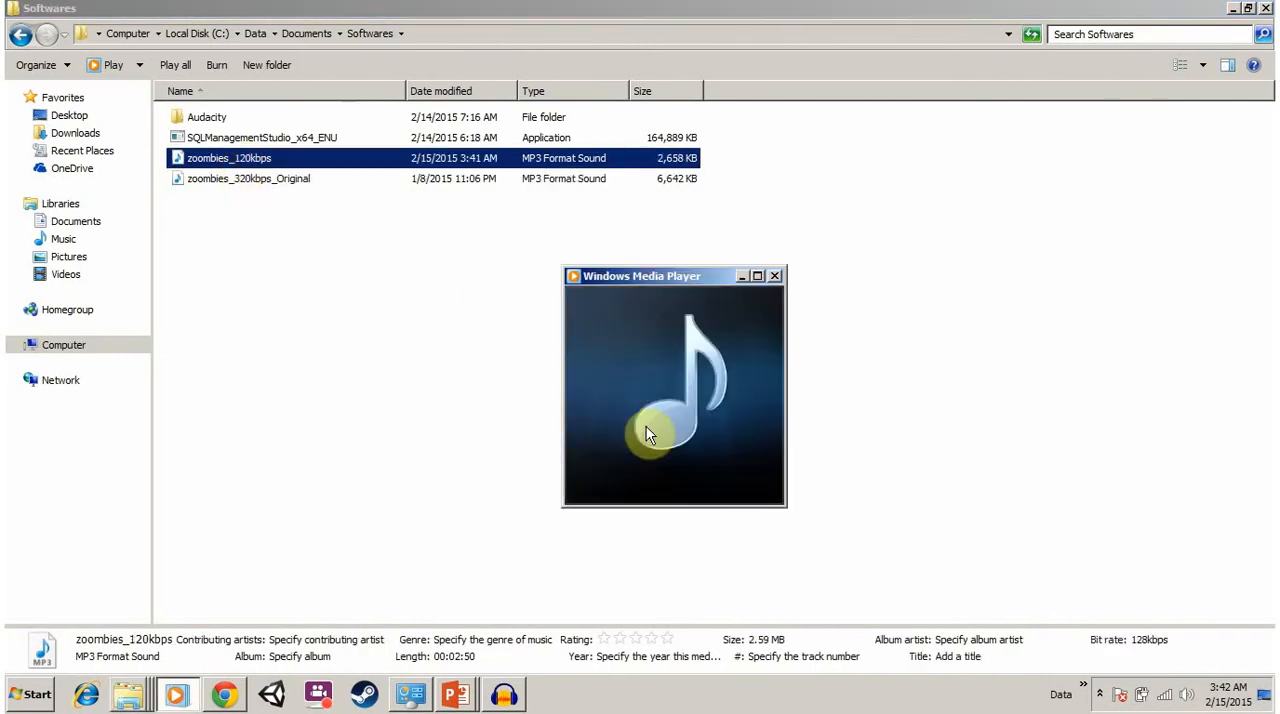
mouse_move(650, 428)
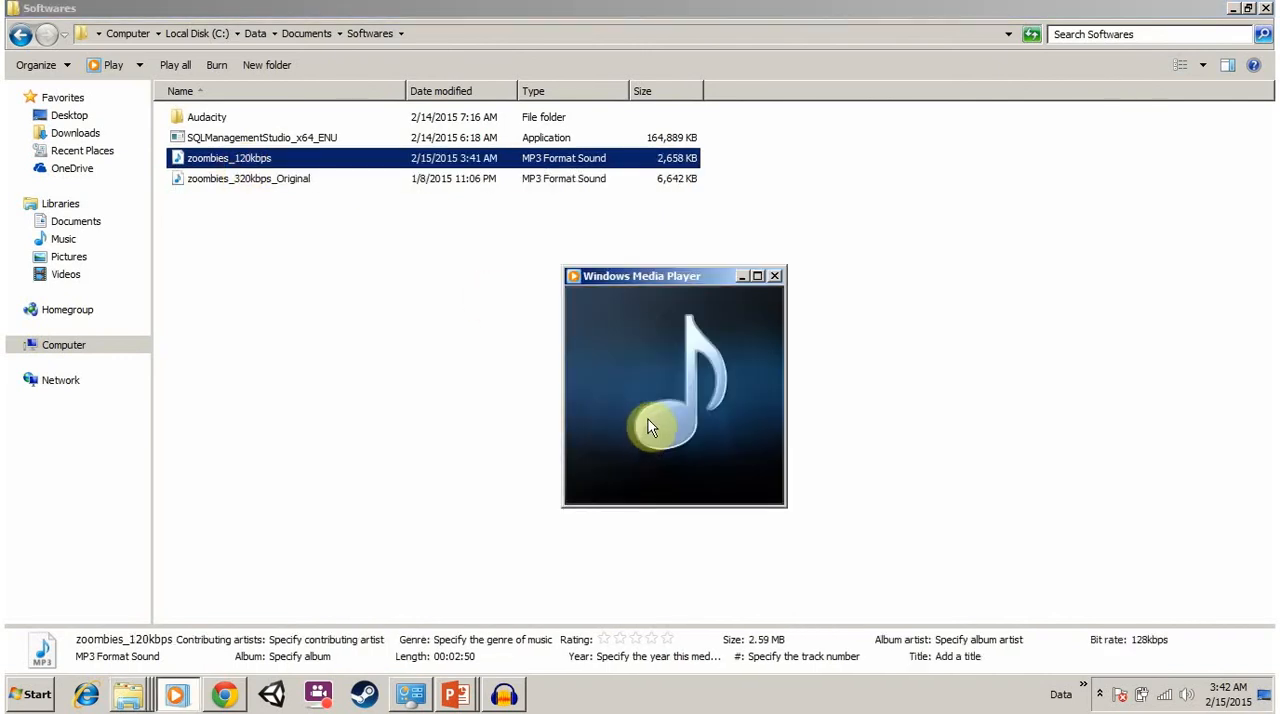
left_click(776, 276)
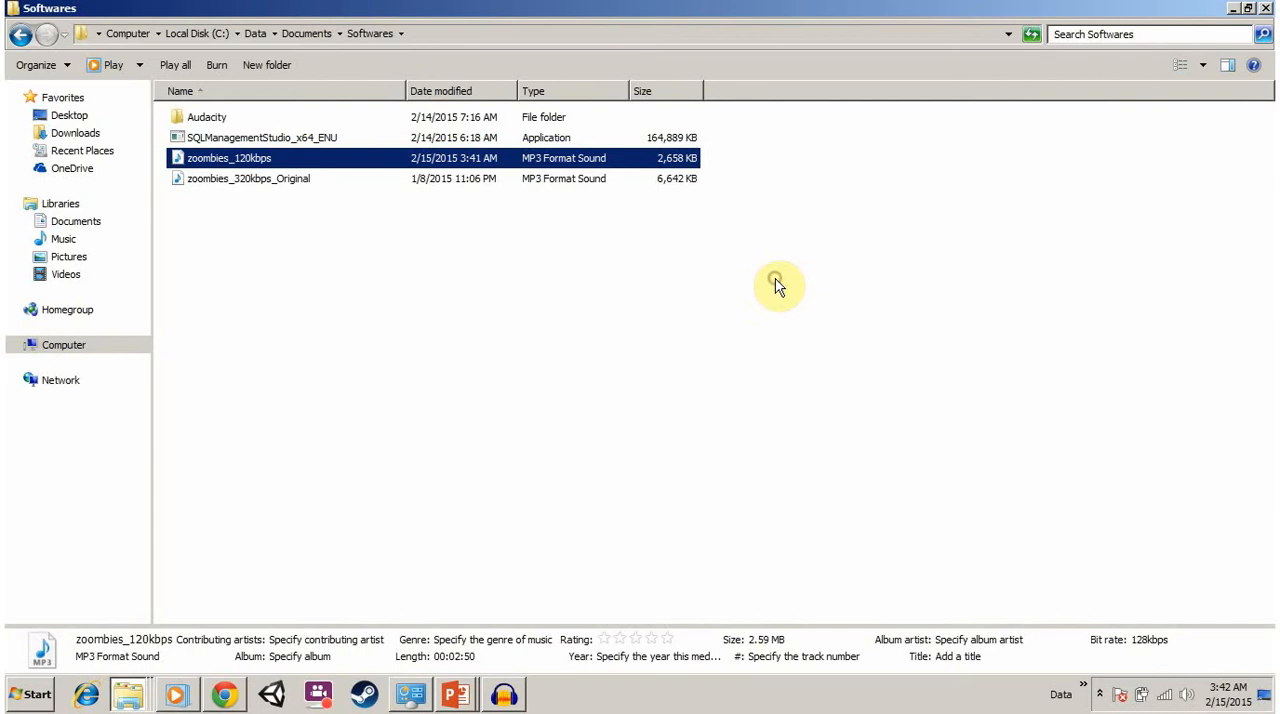
double_click(248, 178)
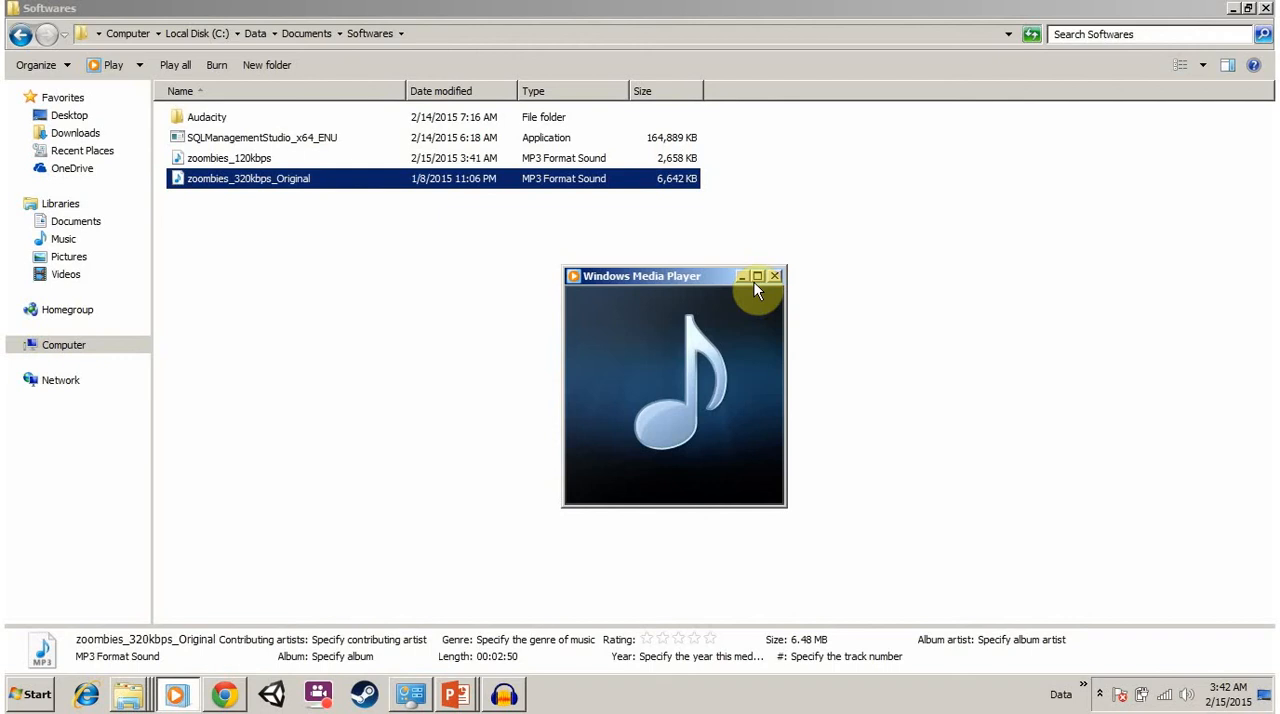
left_click(744, 276)
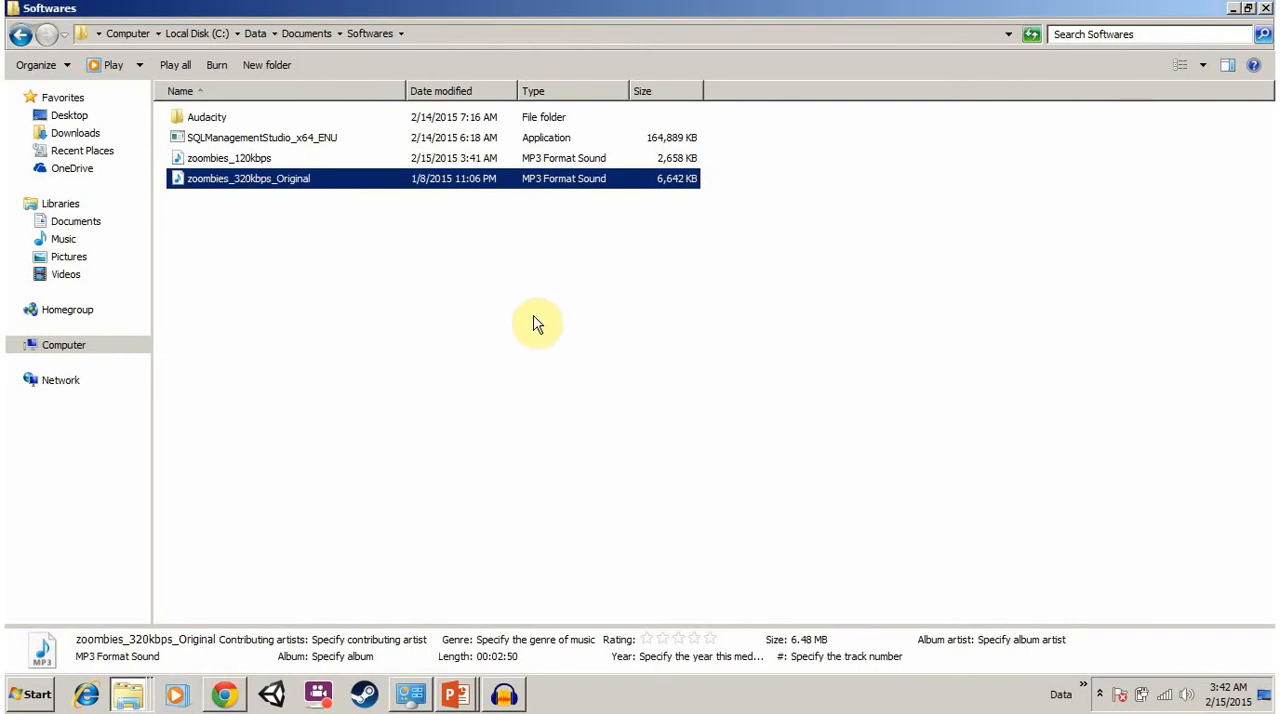
mouse_move(522, 324)
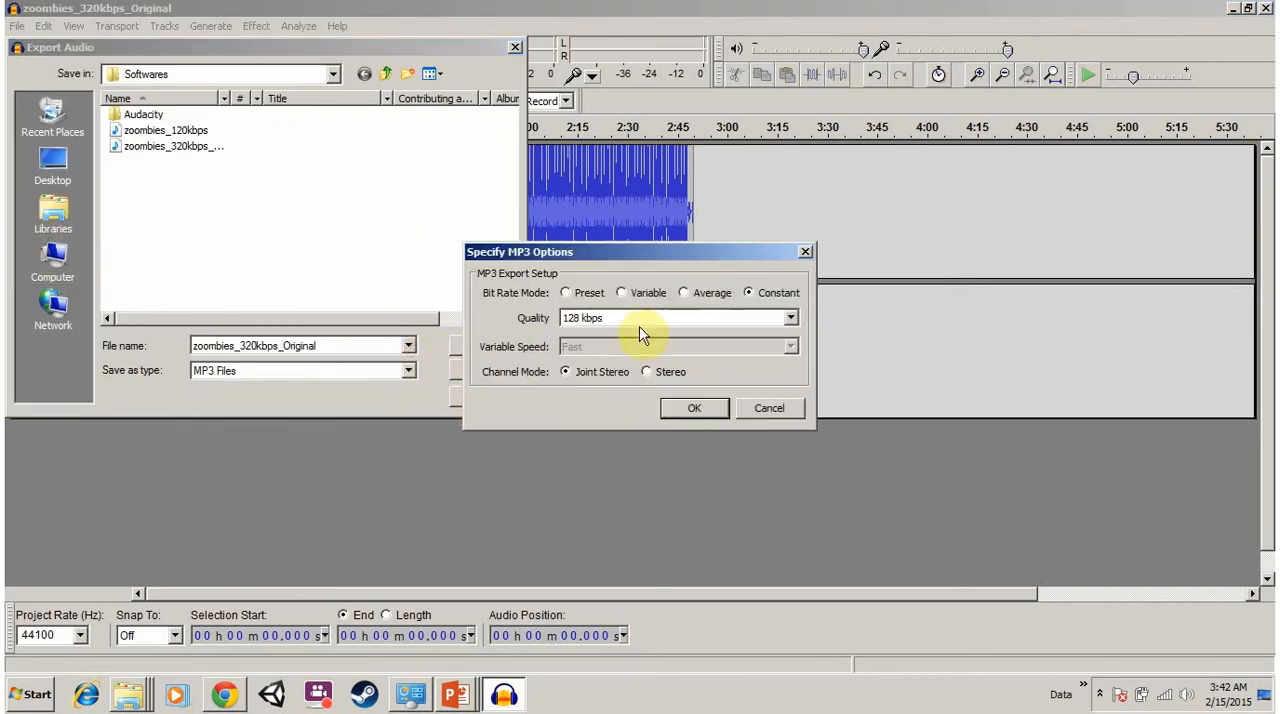
Step: Export a constant 32 kbps MP3 as zoombies_32kbps with blank metadata
left_click(792, 318)
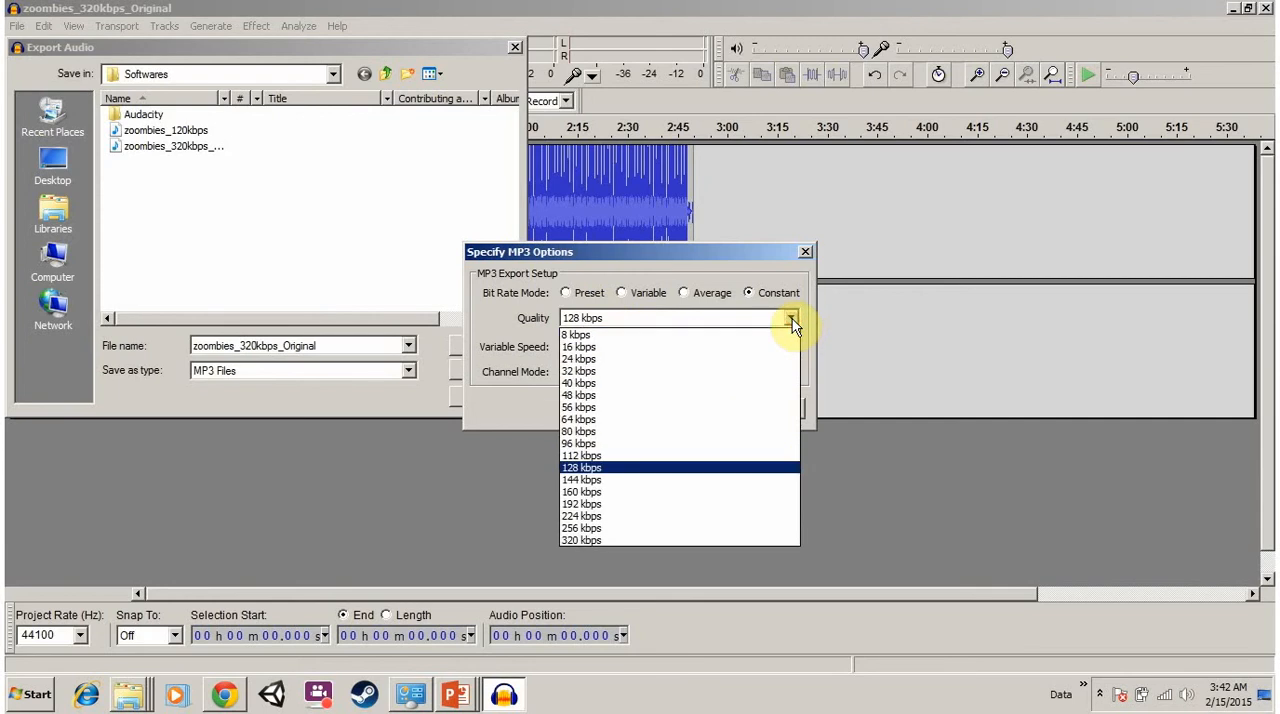
left_click(578, 372)
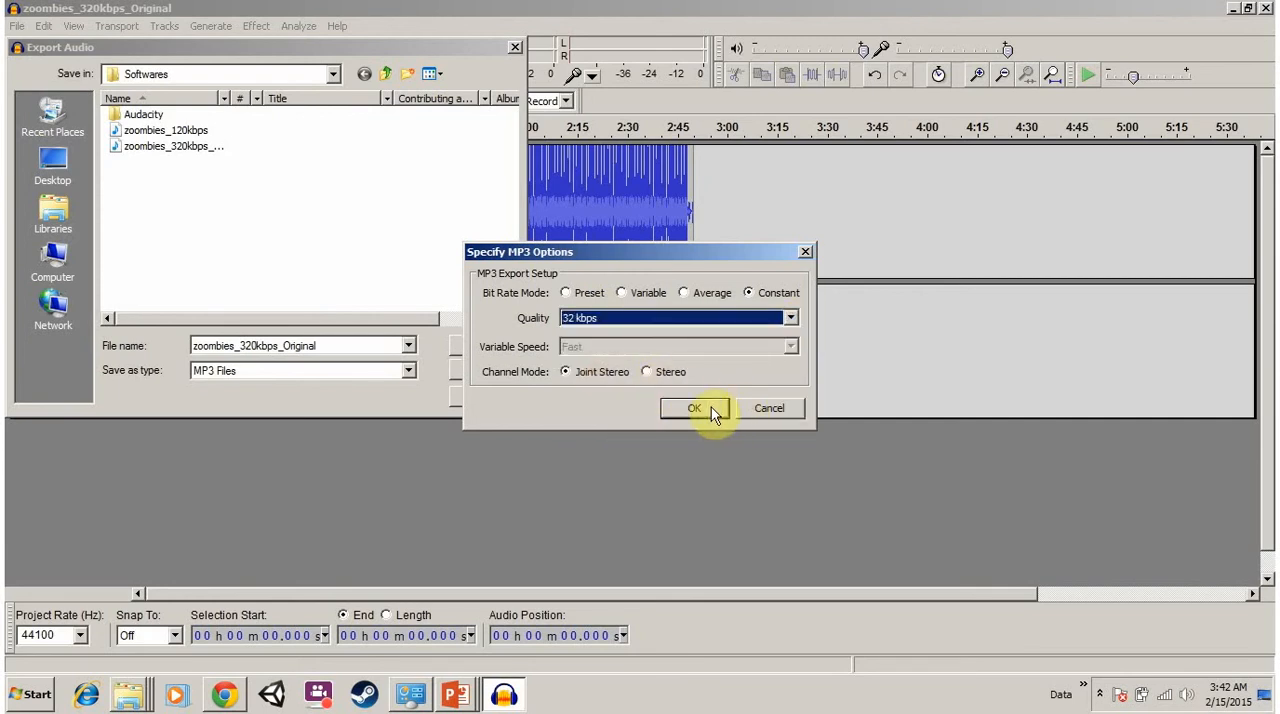
left_click(694, 408)
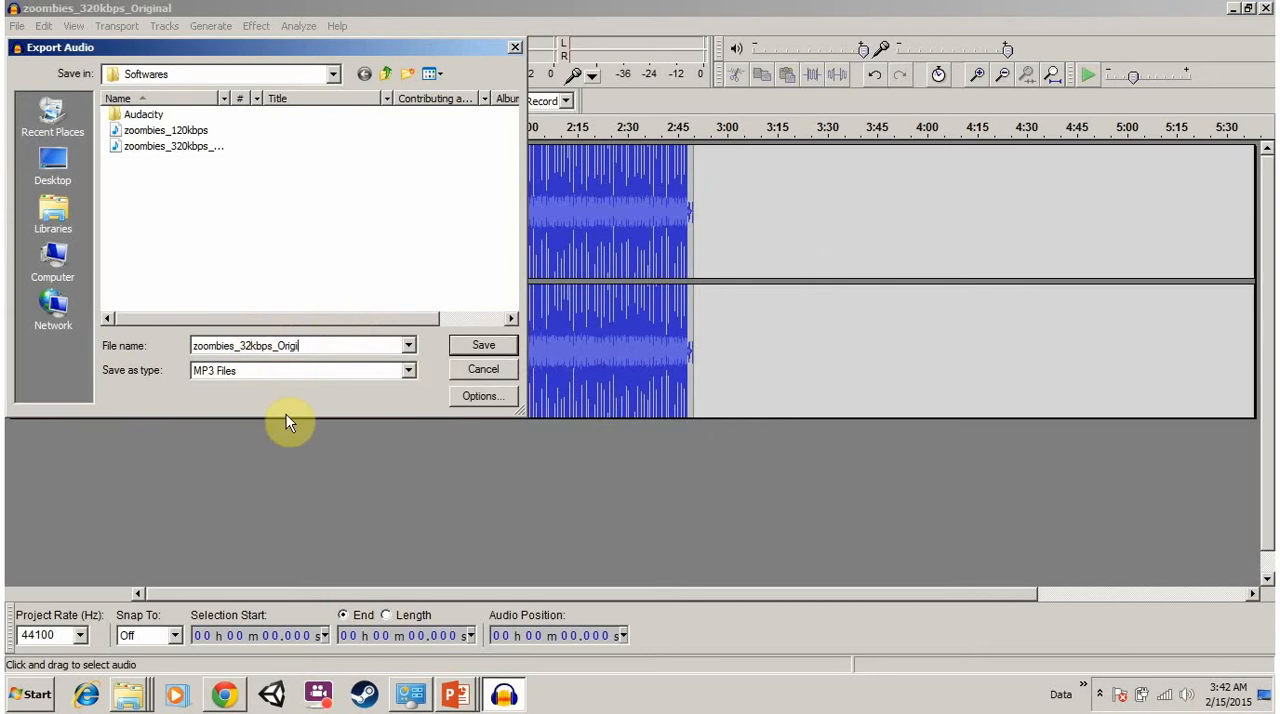
left_click(484, 344)
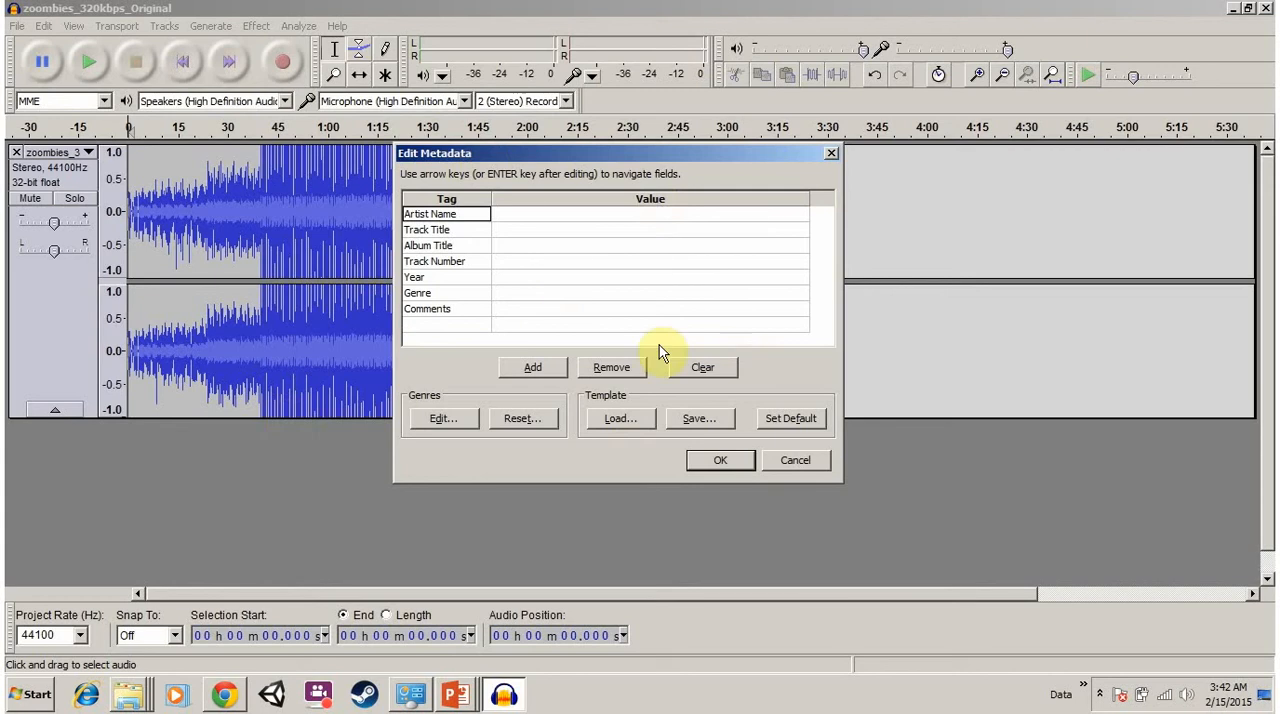
left_click(720, 460)
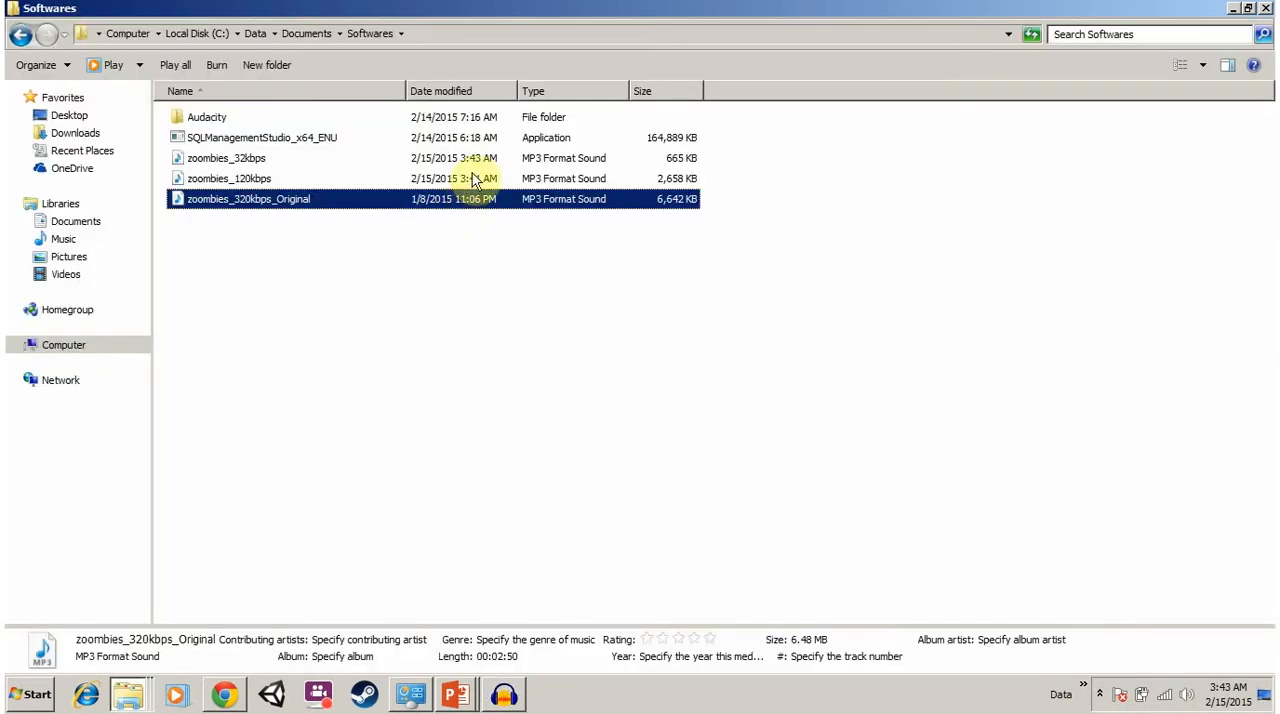
Step: Play the new 665 KB zoombies_32kbps file in Windows Media Player
double_click(228, 158)
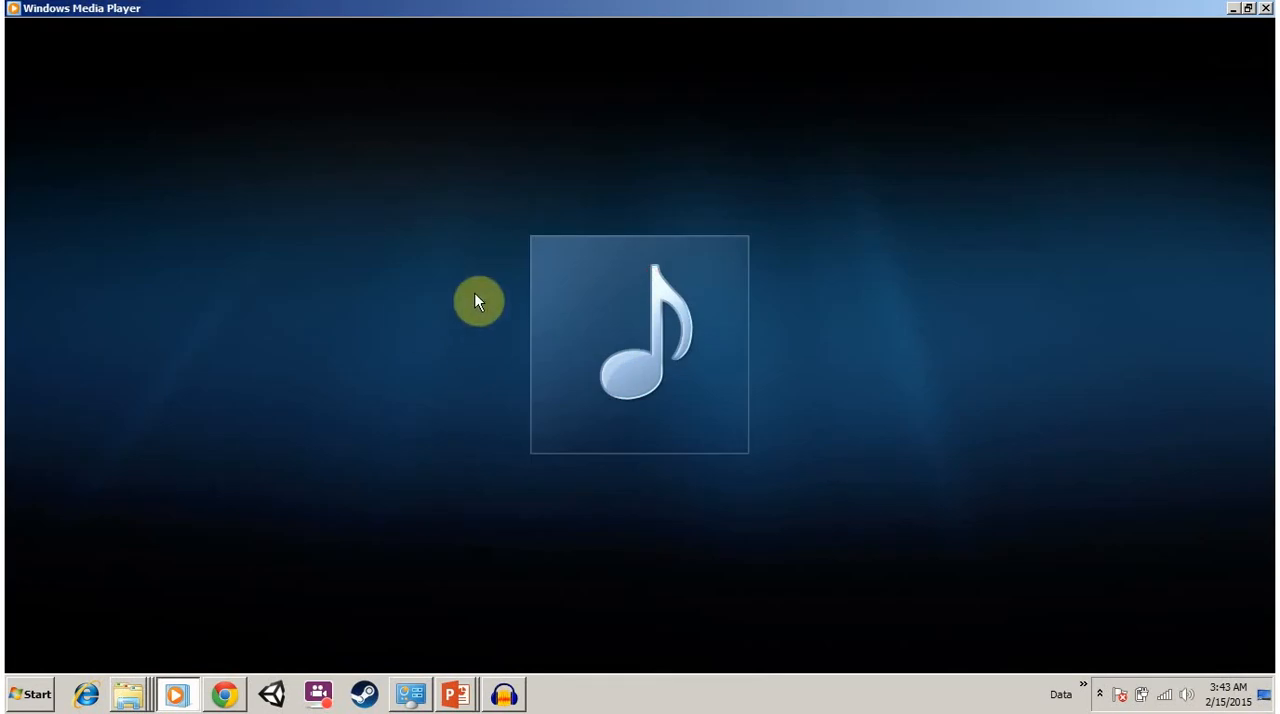
mouse_move(548, 336)
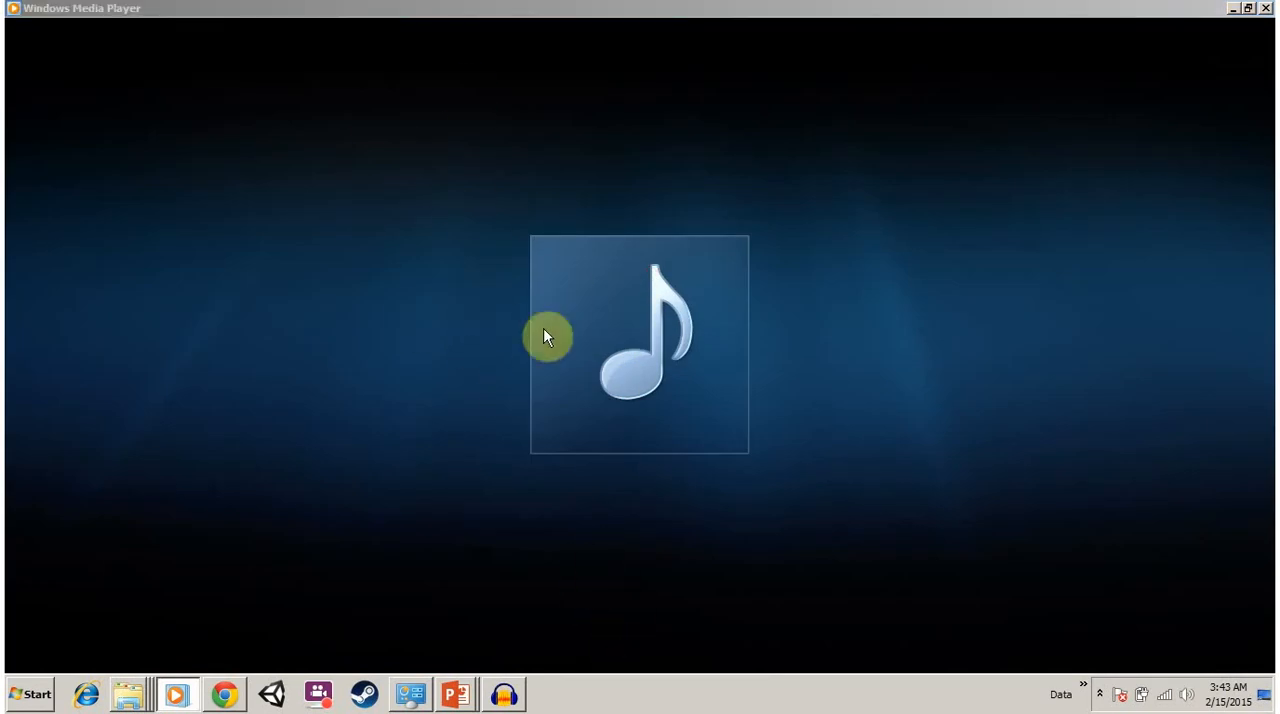
mouse_move(588, 352)
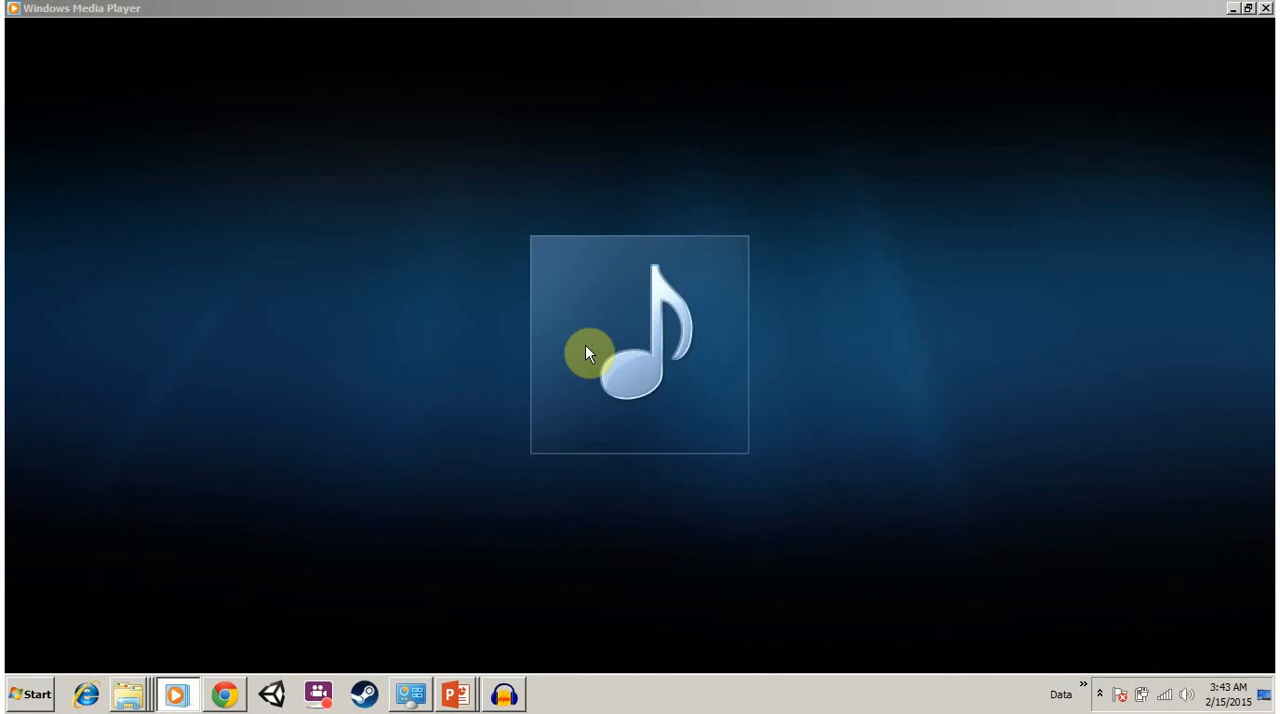
left_click(128, 692)
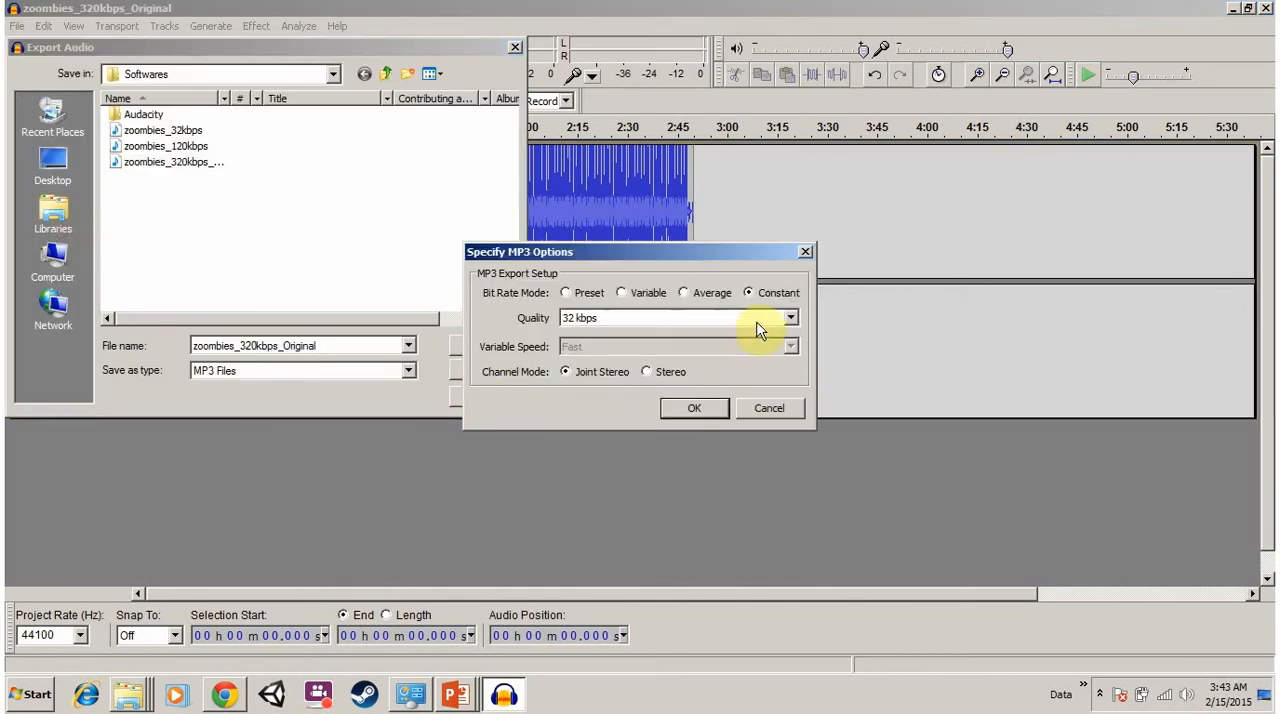
Step: Export at 64 kbps quality as zoombies_64kbps.mp3 and accept the metadata
left_click(790, 316)
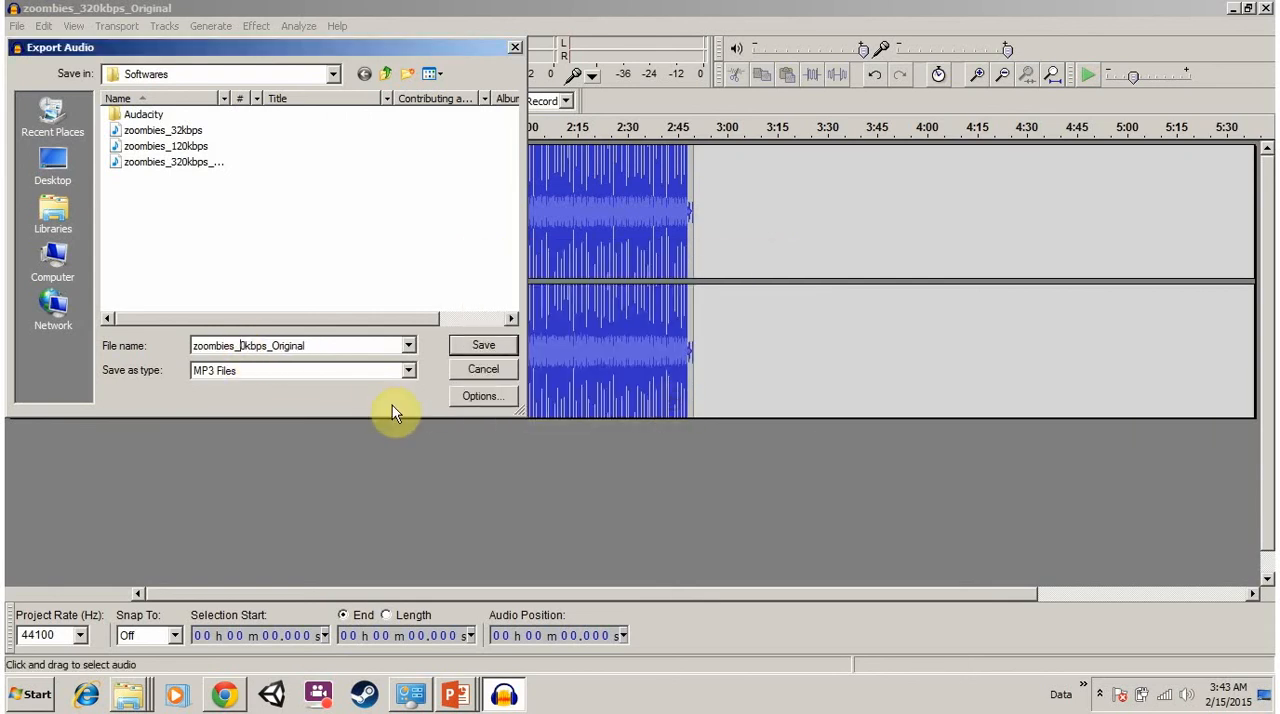
type("64")
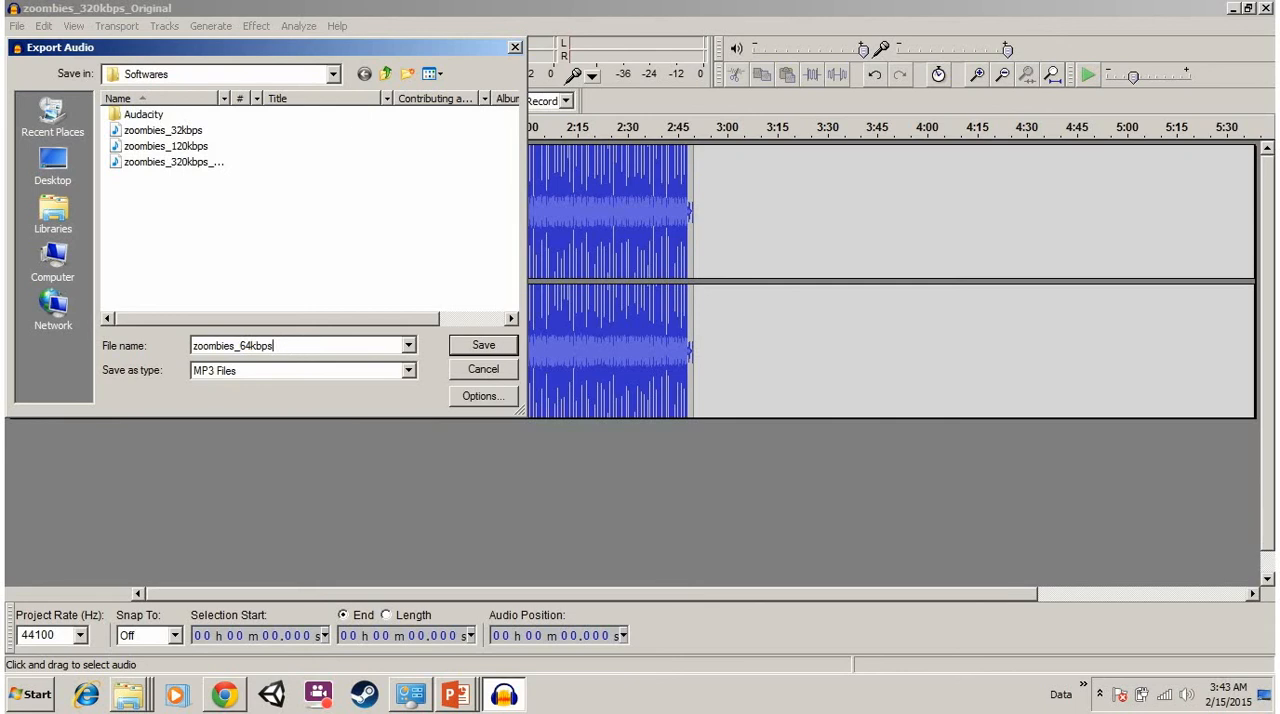
left_click(484, 344)
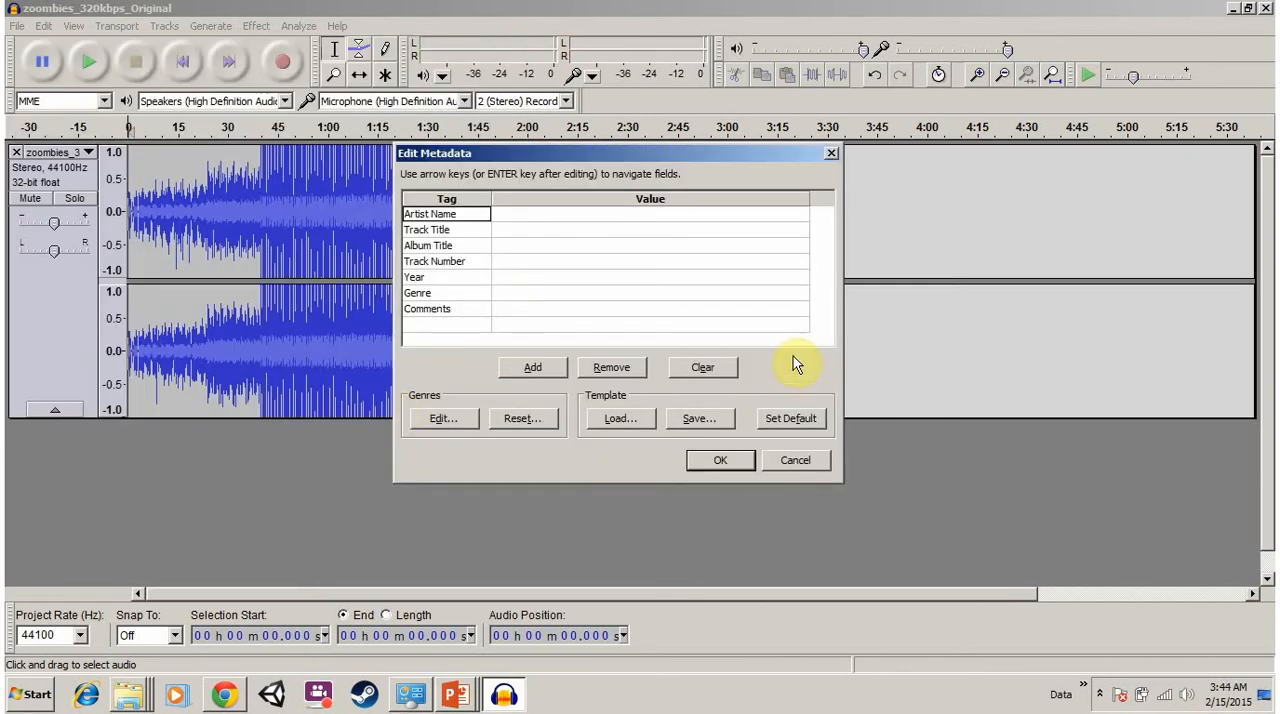
left_click(720, 460)
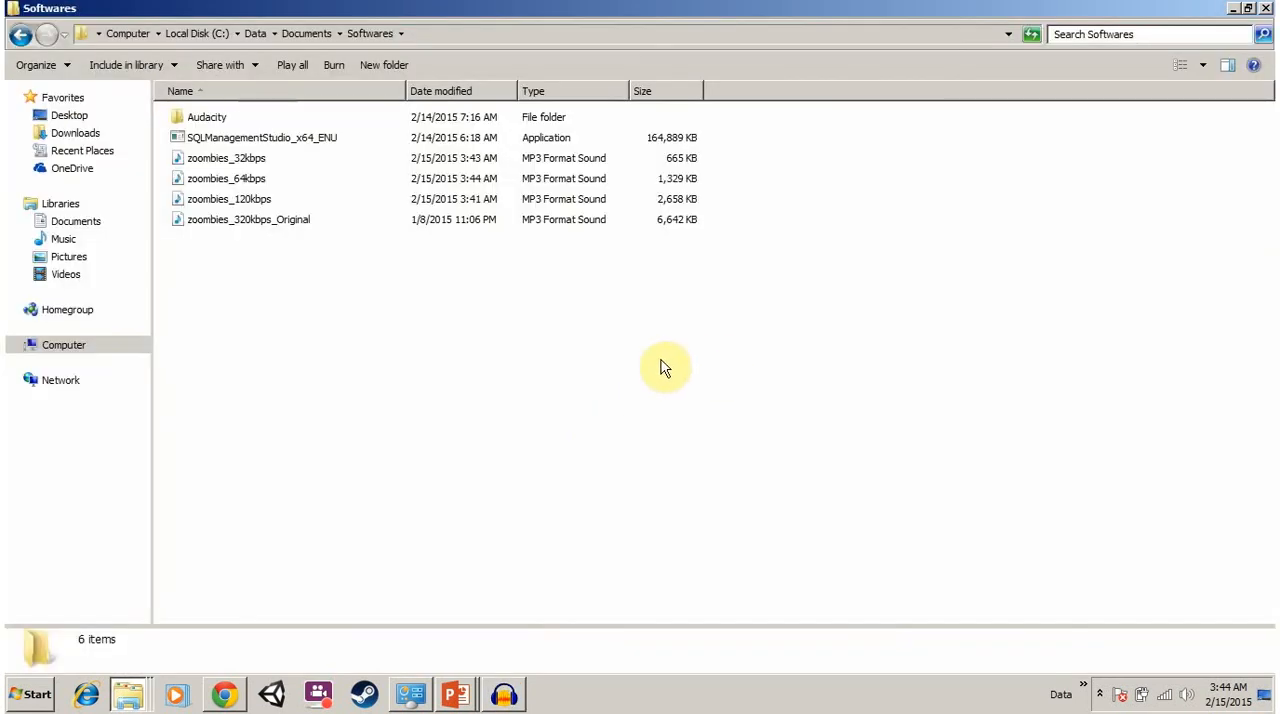
Step: Play zoombies_64kbps and zoombies_120kbps from Explorer in Windows Media Player, then close it
left_click(226, 178)
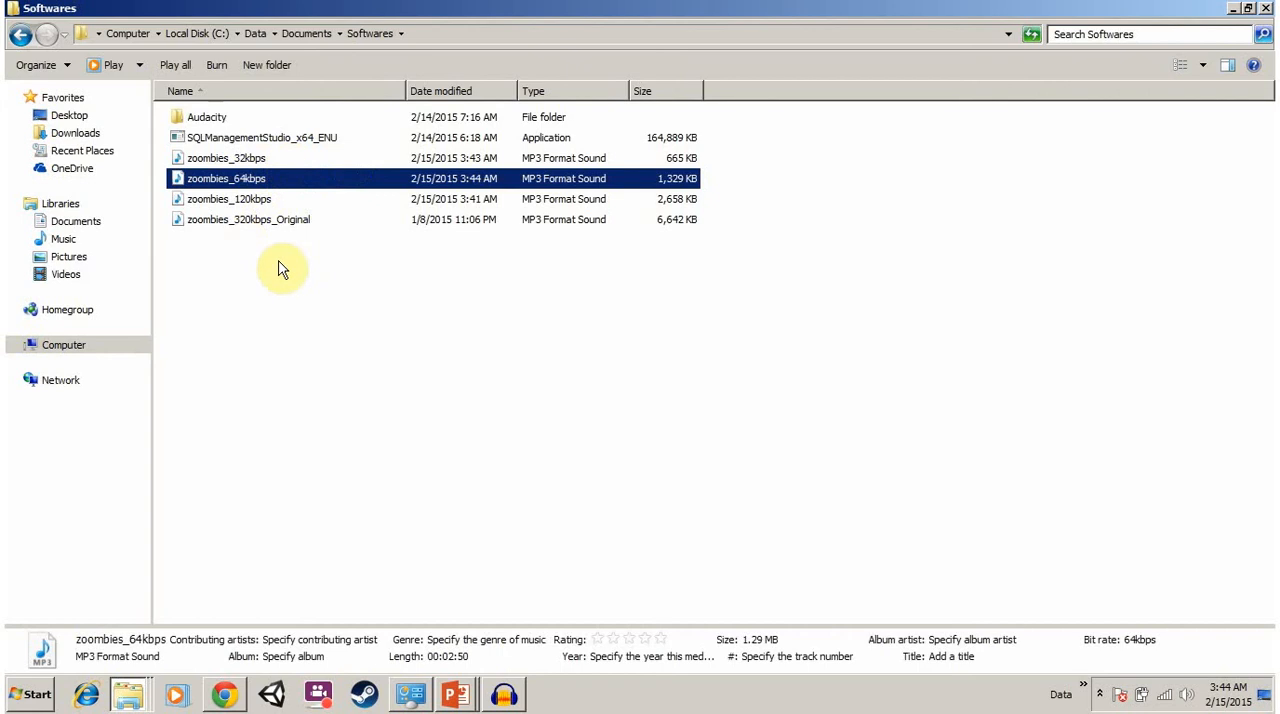
mouse_move(756, 640)
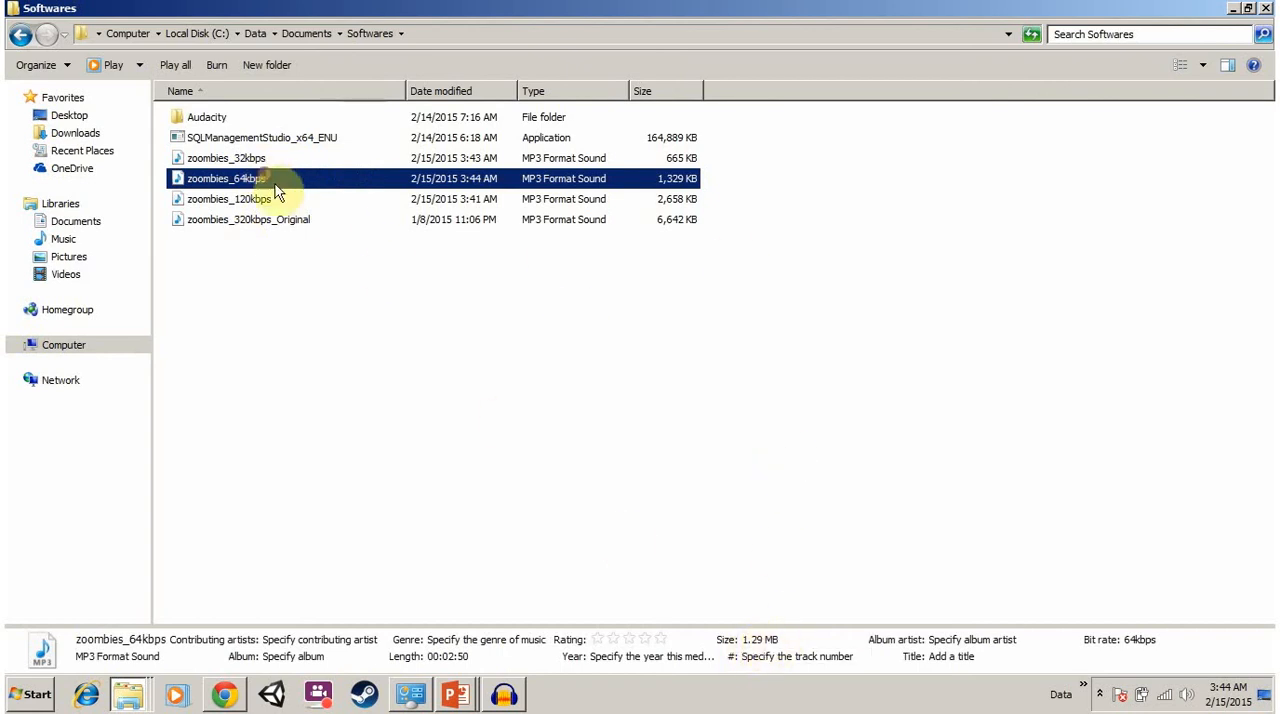
double_click(226, 178)
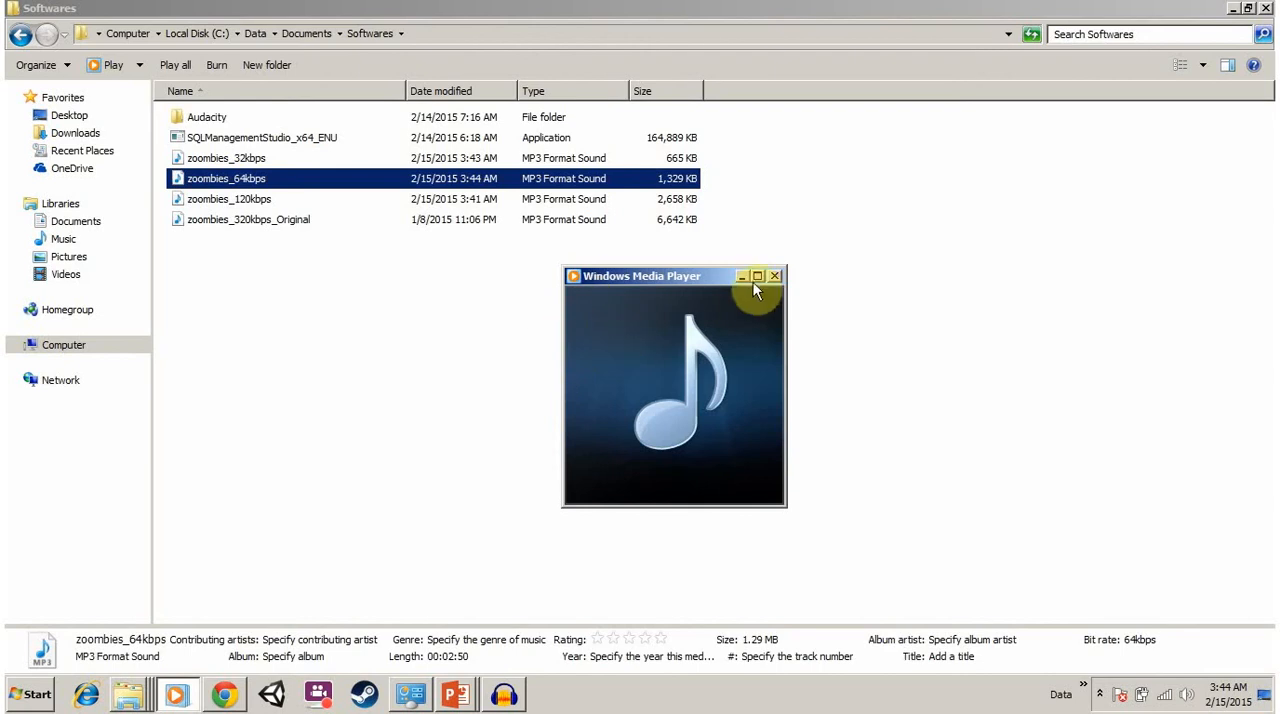
mouse_move(776, 276)
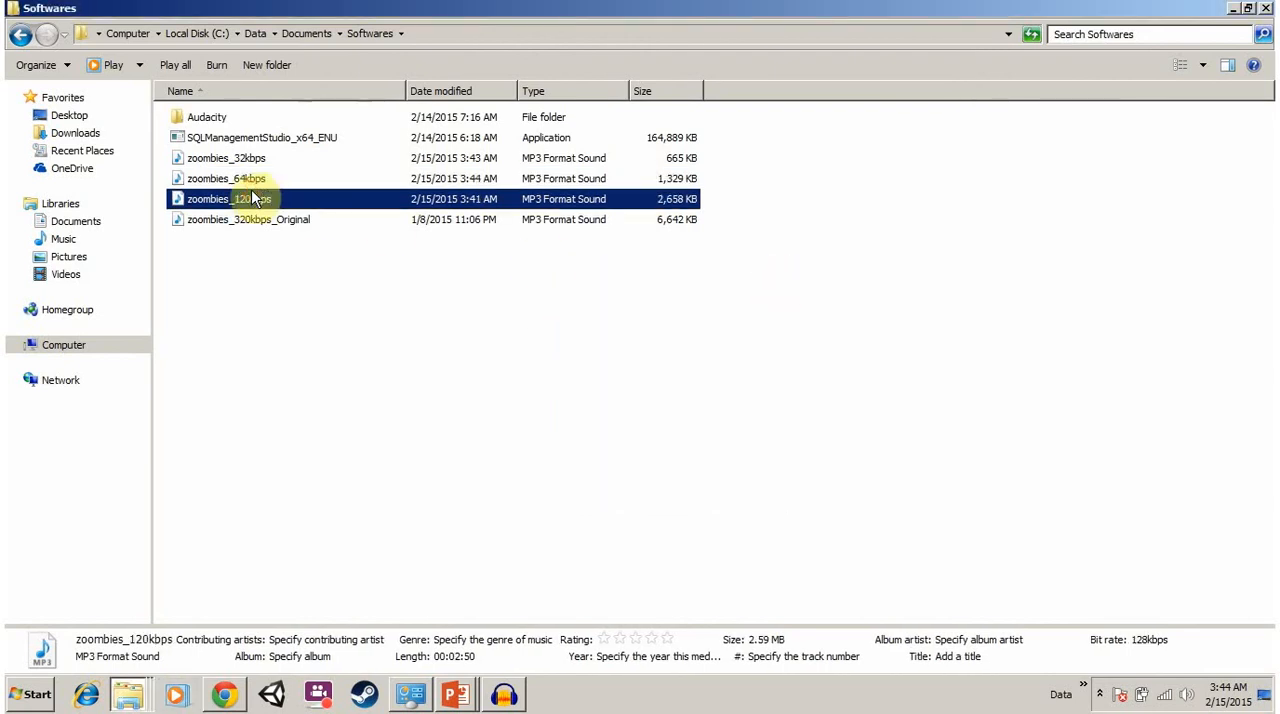
double_click(228, 198)
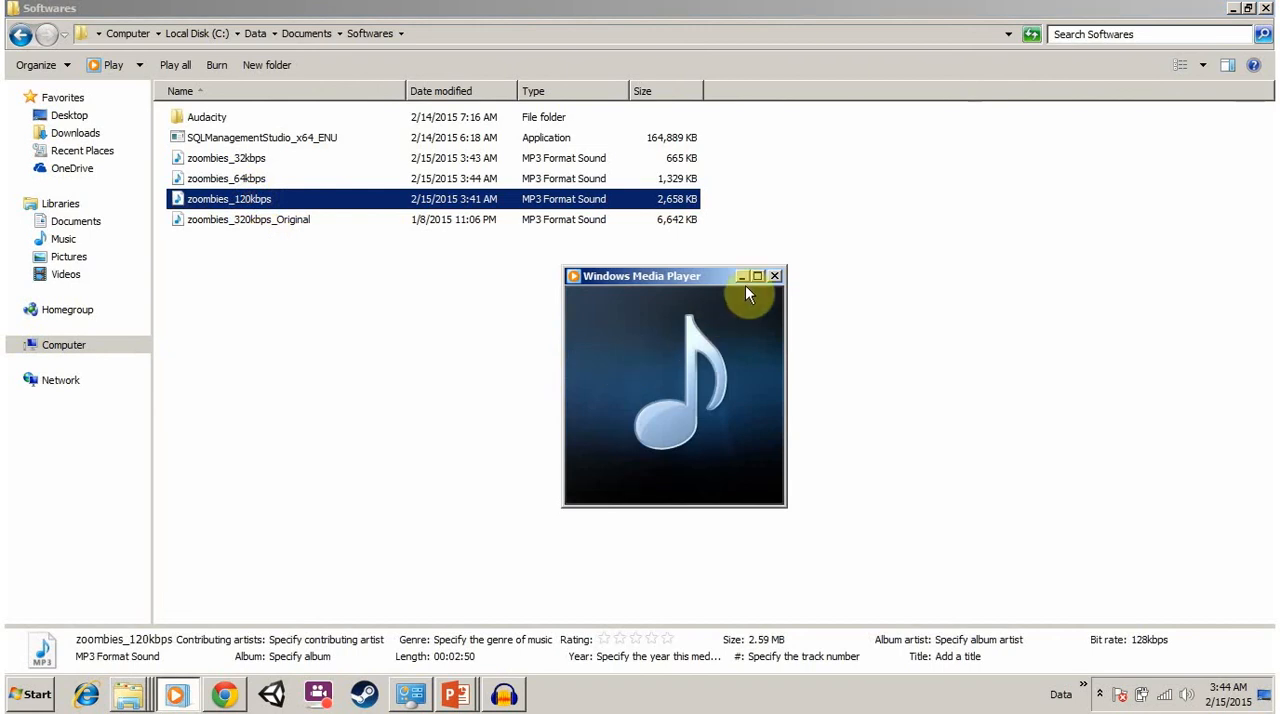
left_click(776, 276)
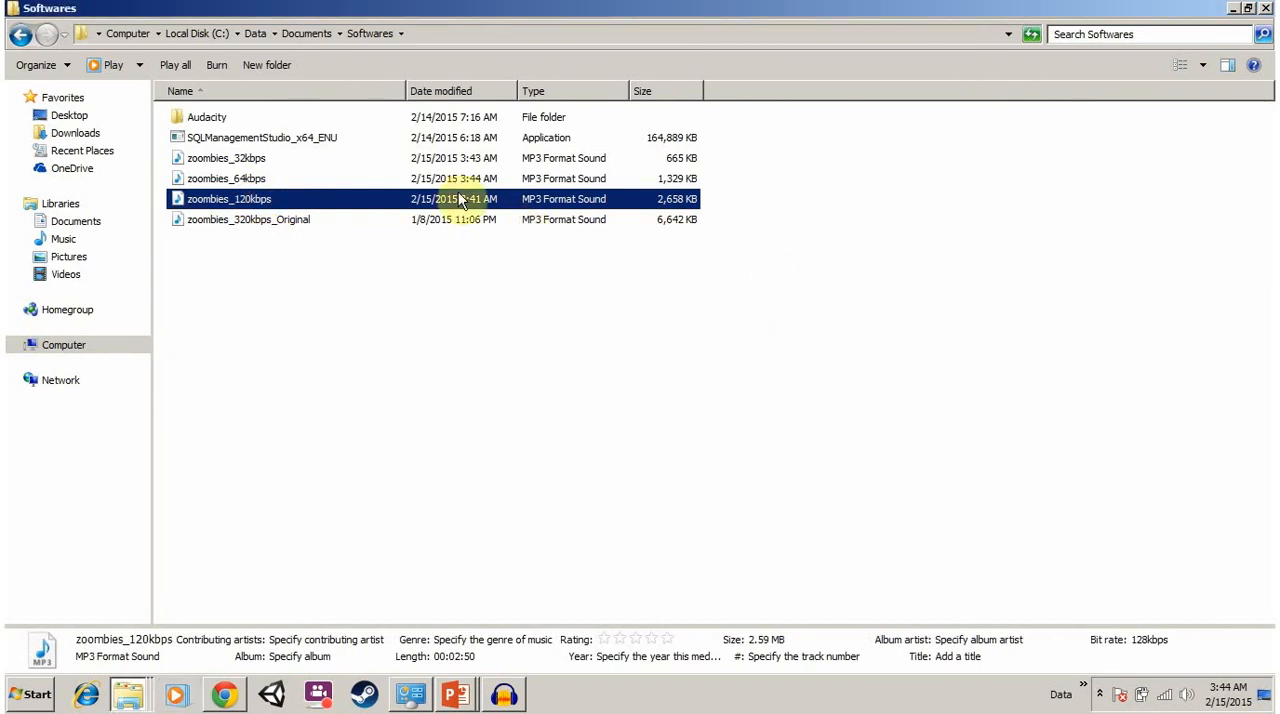
mouse_move(408, 324)
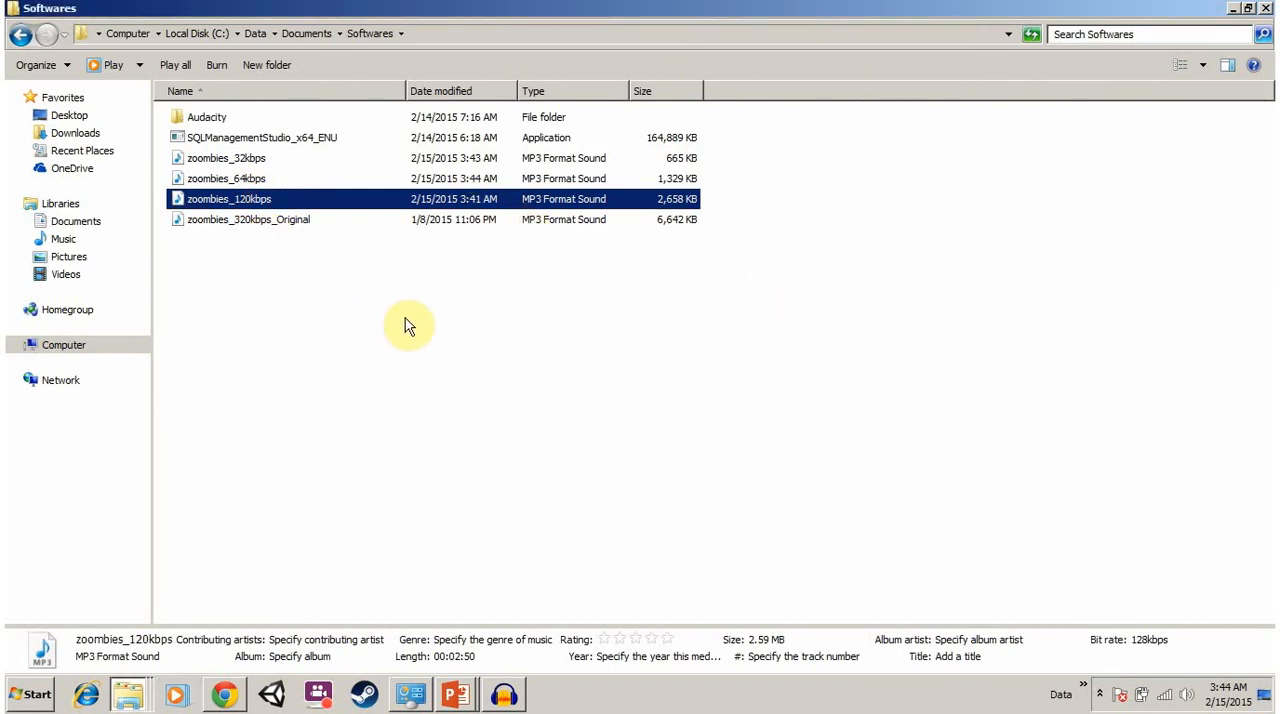